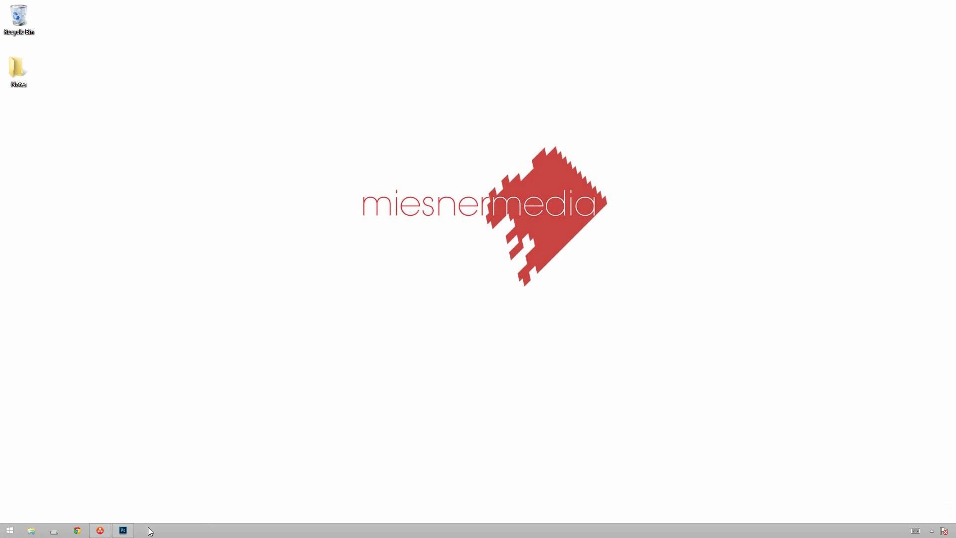
Step: Restore the Photoshop window showing the smiling man's clip with its Levels adjustments
left_click(122, 530)
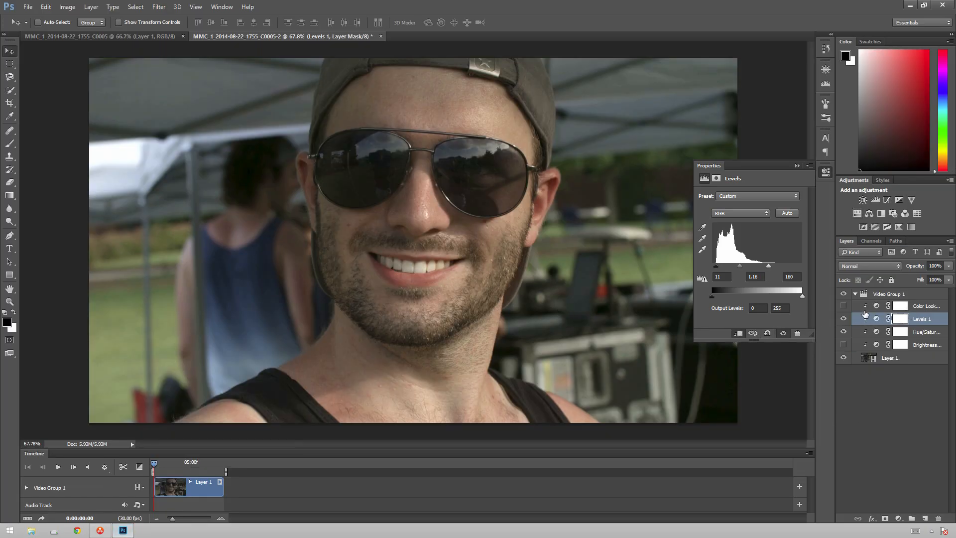
Step: Collapse the Levels settings, compare the 3Strip Color Lookup layer, and leave it on
left_click(843, 319)
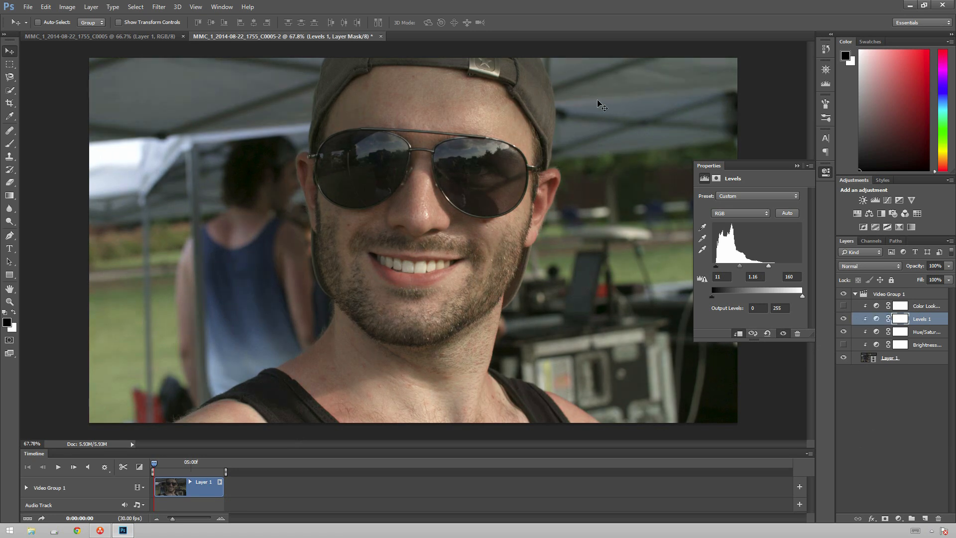
mouse_move(345, 251)
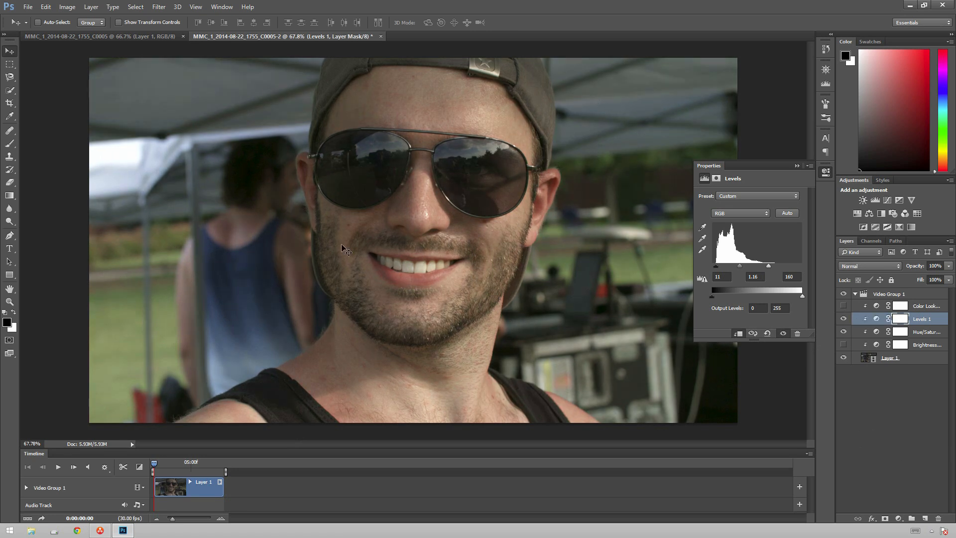
mouse_move(802, 173)
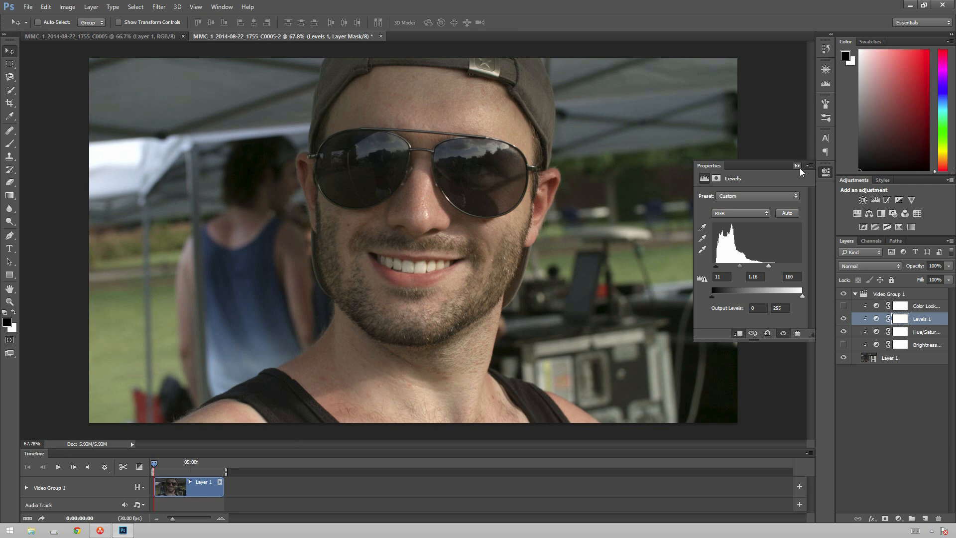
left_click(797, 166)
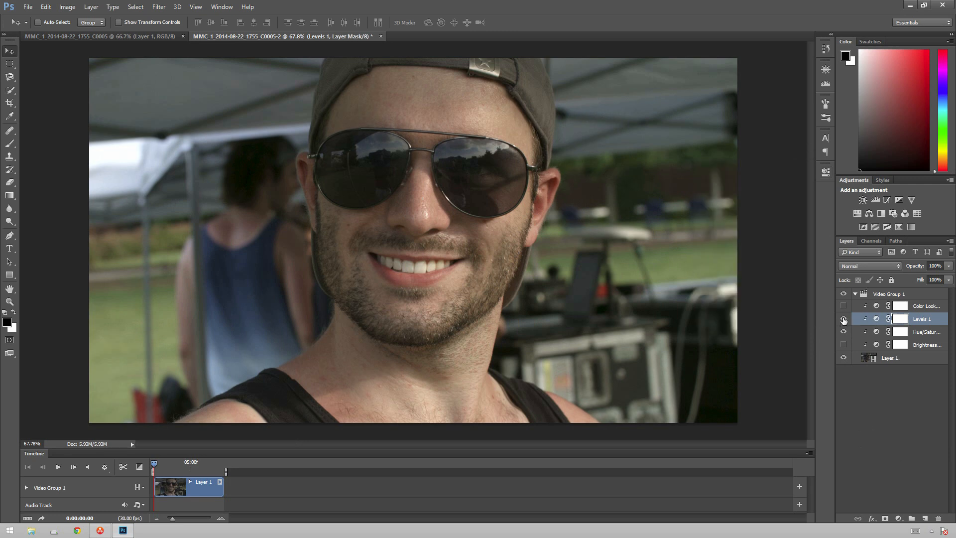
left_click(843, 318)
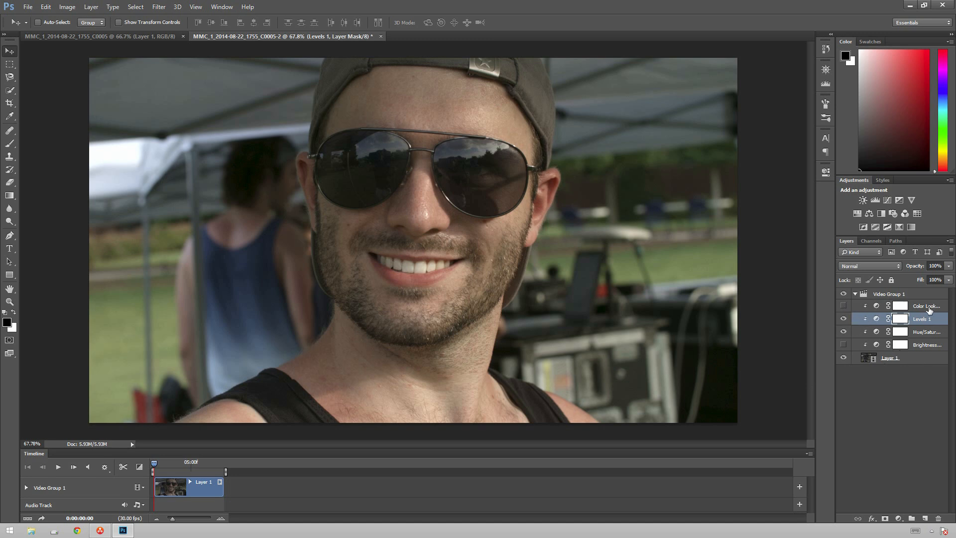
left_click(926, 305)
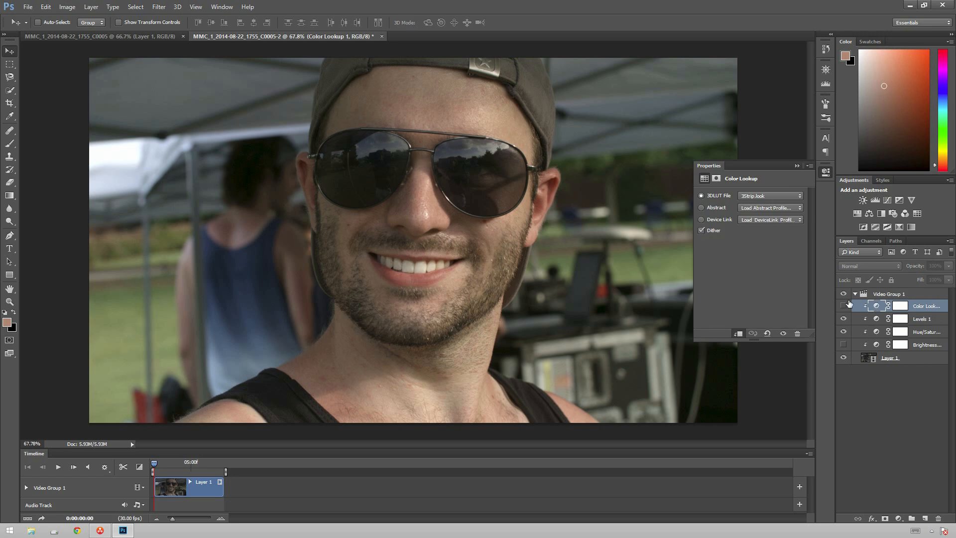
left_click(844, 306)
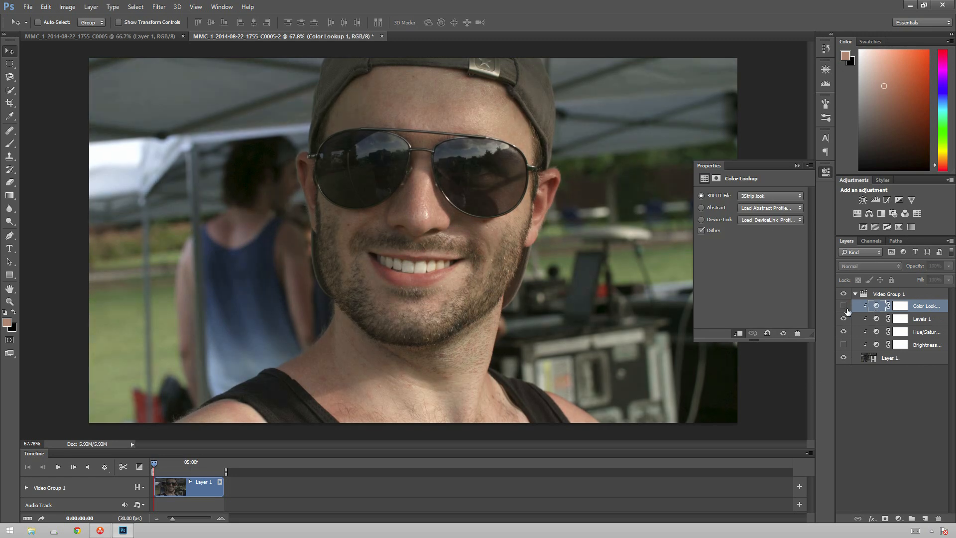
left_click(844, 305)
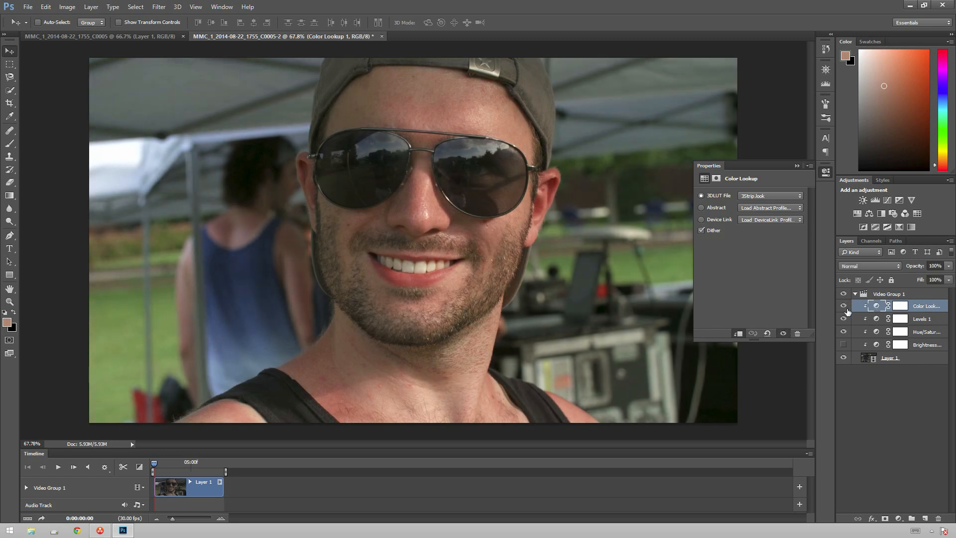
left_click(844, 305)
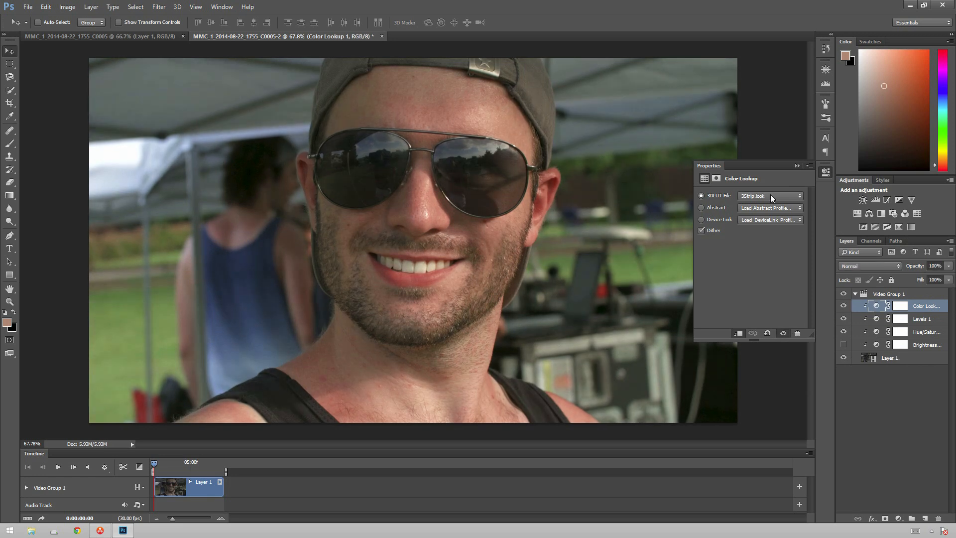
mouse_move(775, 214)
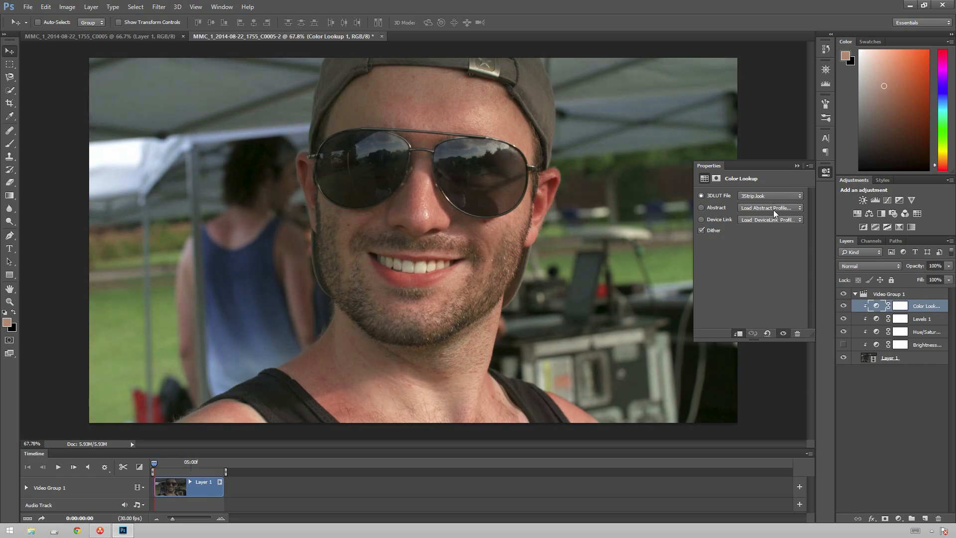
mouse_move(783, 228)
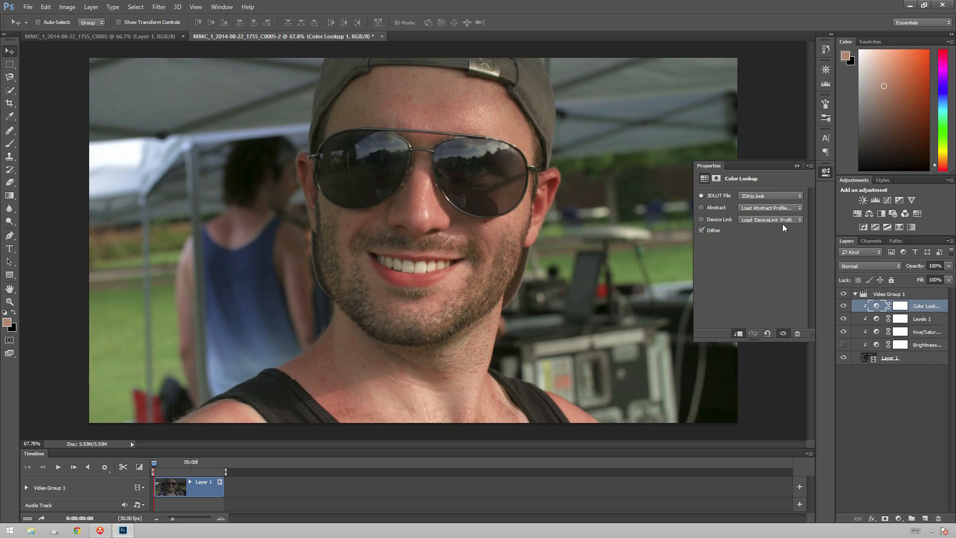
mouse_move(817, 218)
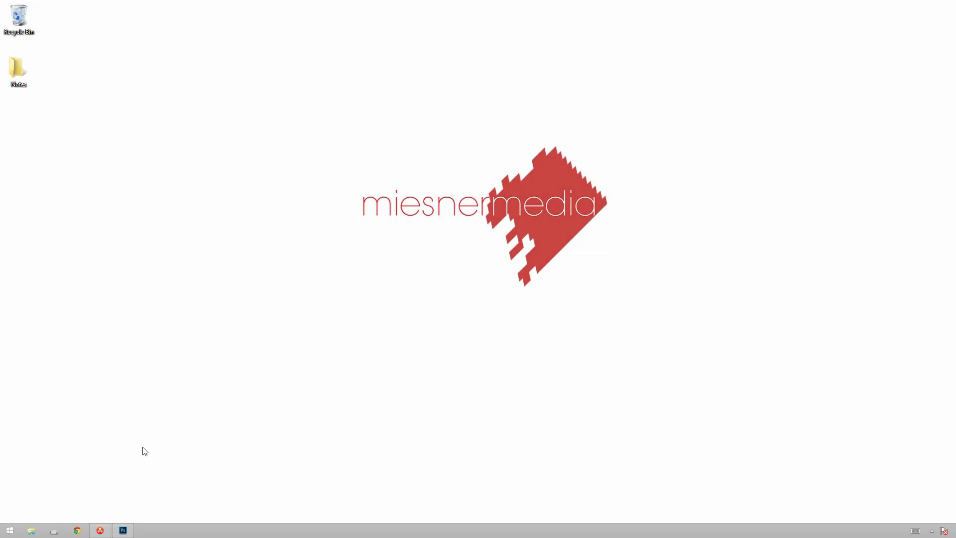
mouse_move(135, 509)
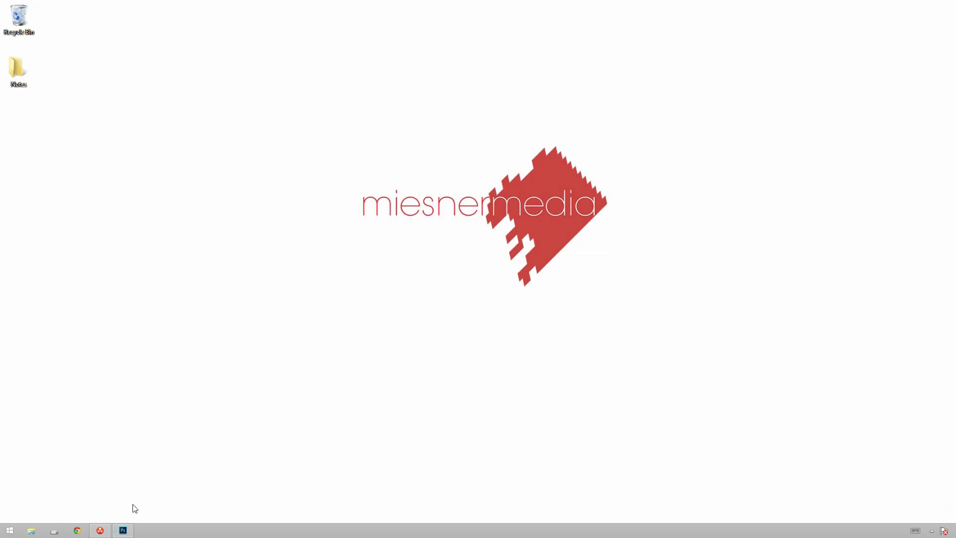
Step: Switch to the Resolve Color page holding the four clips and saved 3 Strip 01 still
left_click(100, 530)
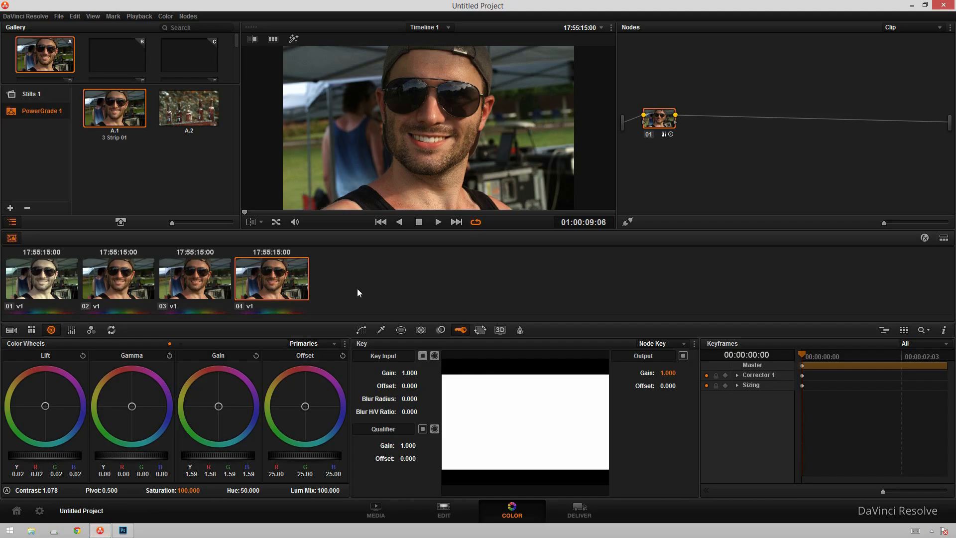
mouse_move(549, 187)
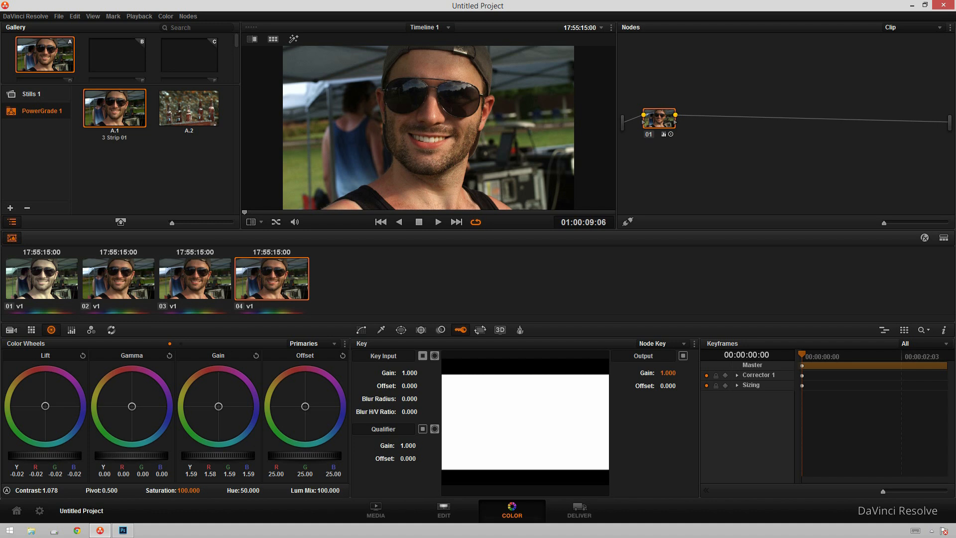
mouse_move(608, 111)
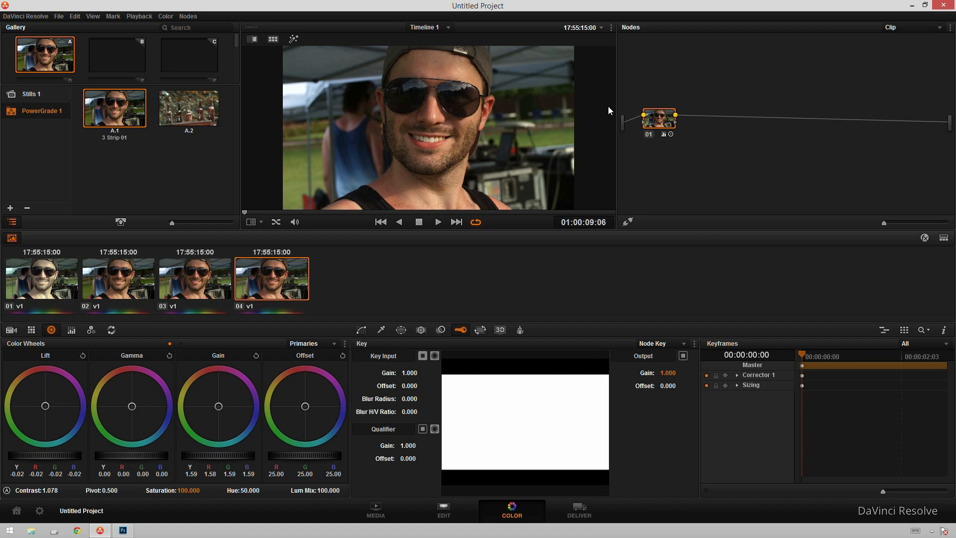
mouse_move(844, 145)
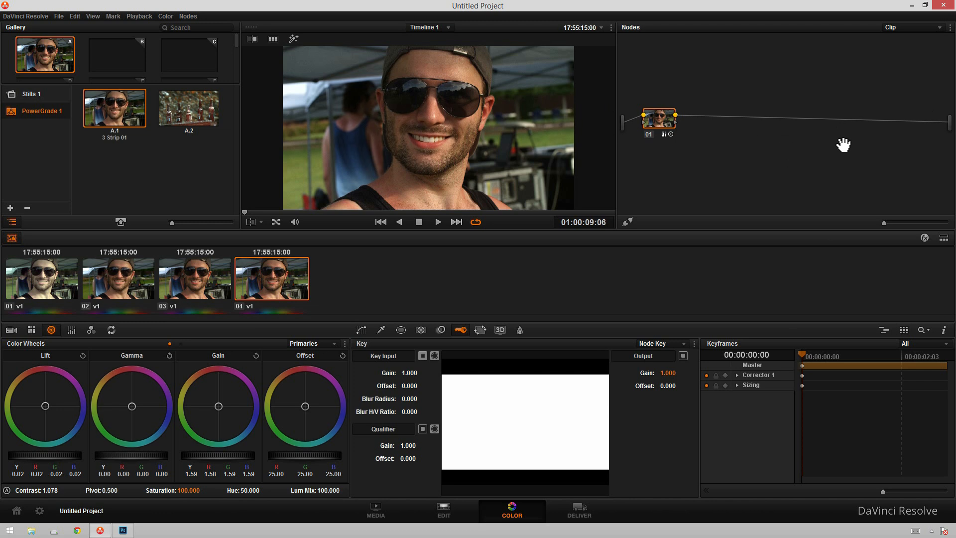
mouse_move(699, 190)
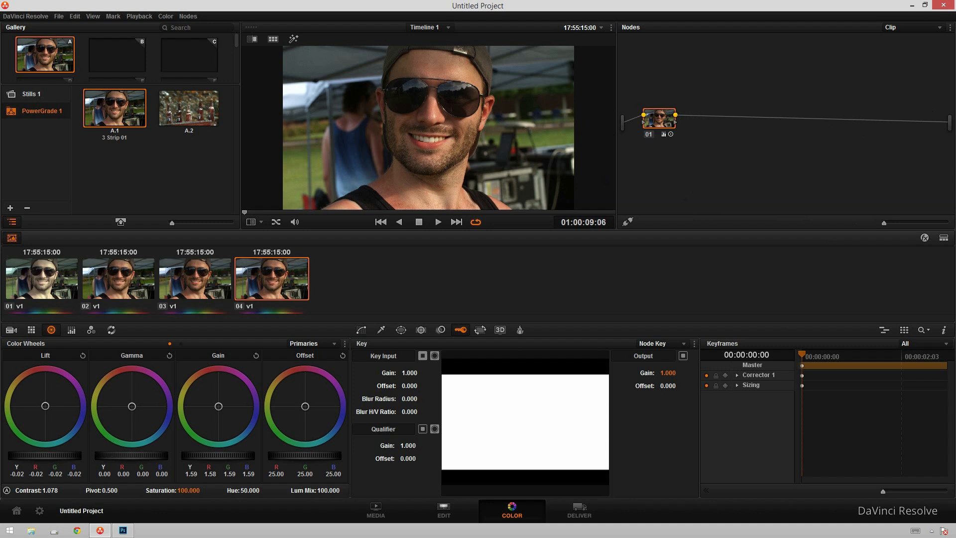
Step: Scroll the mynahmedia 3 Strip Technicolor article to its cyan, magenta and yellow strips section
left_click(76, 529)
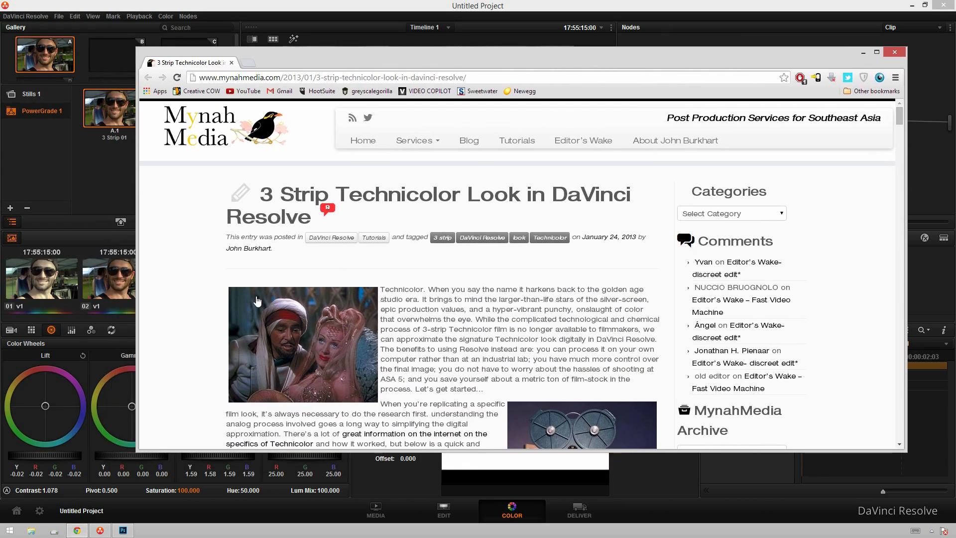
scroll("down", 3)
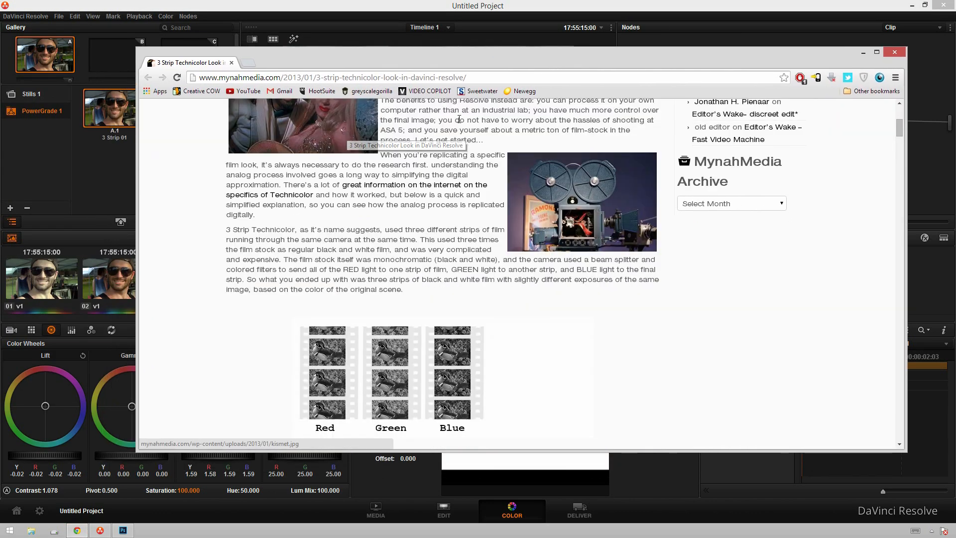
scroll("down", 3)
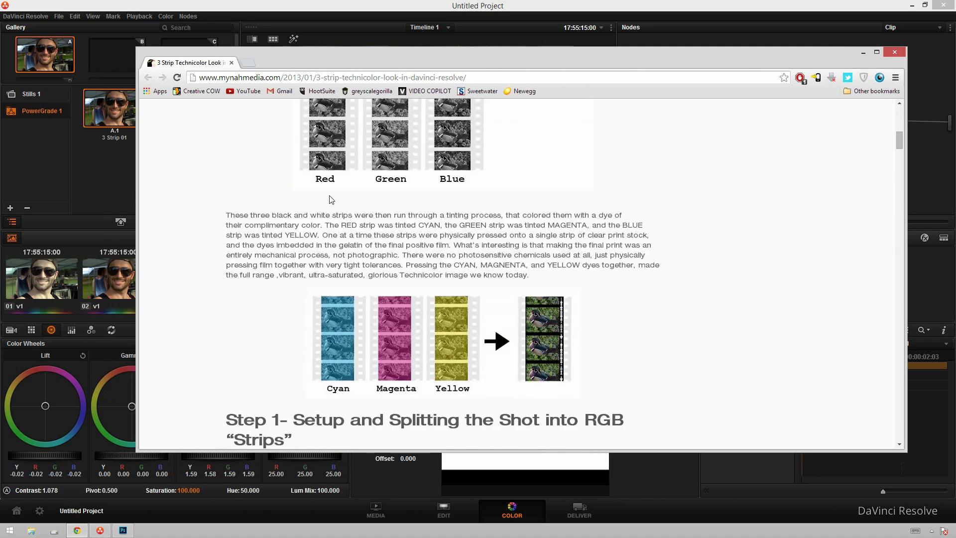
scroll("down", 3)
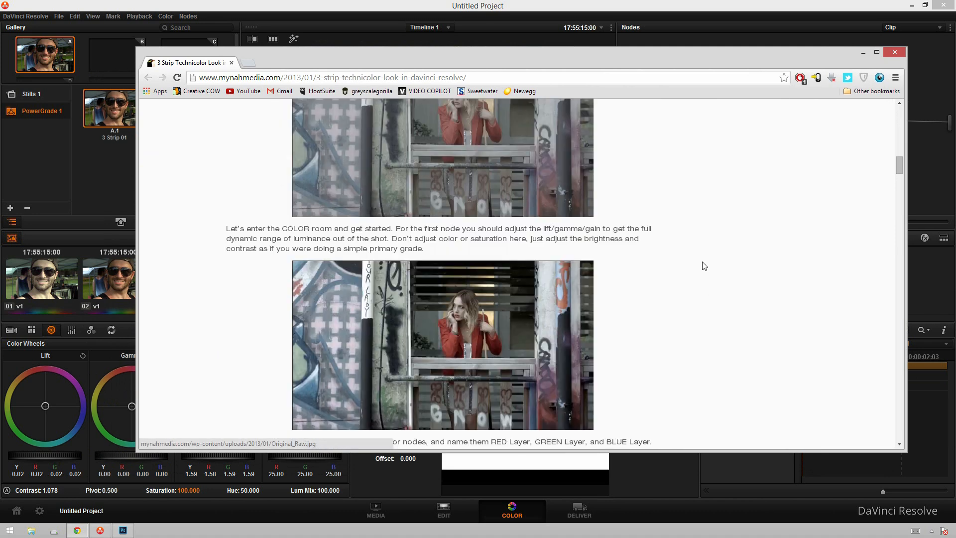
scroll("down", 3)
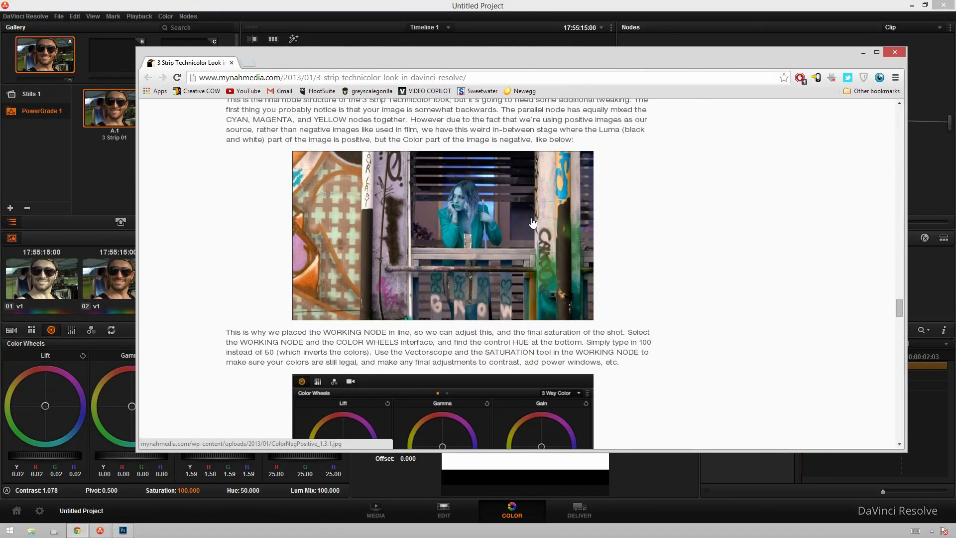
scroll("down", 3)
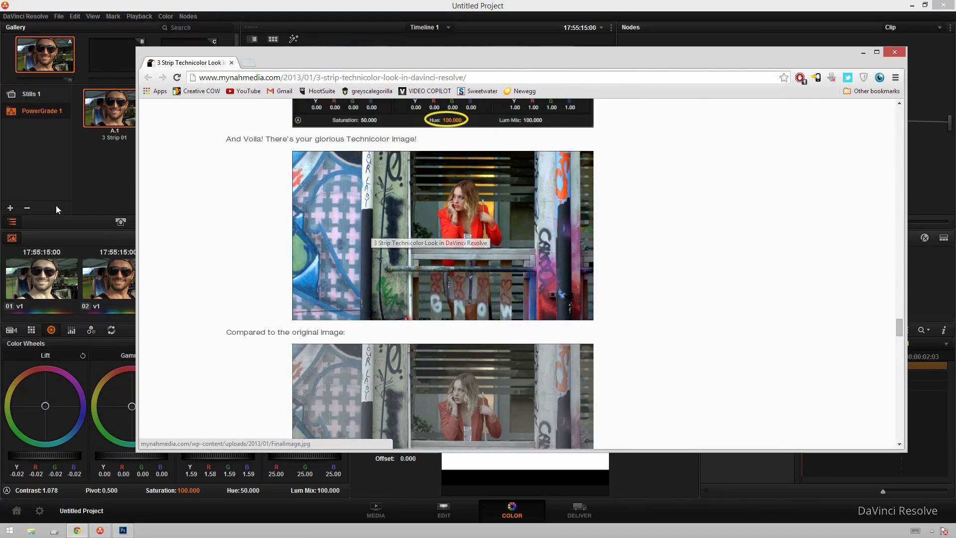
scroll("down", 3)
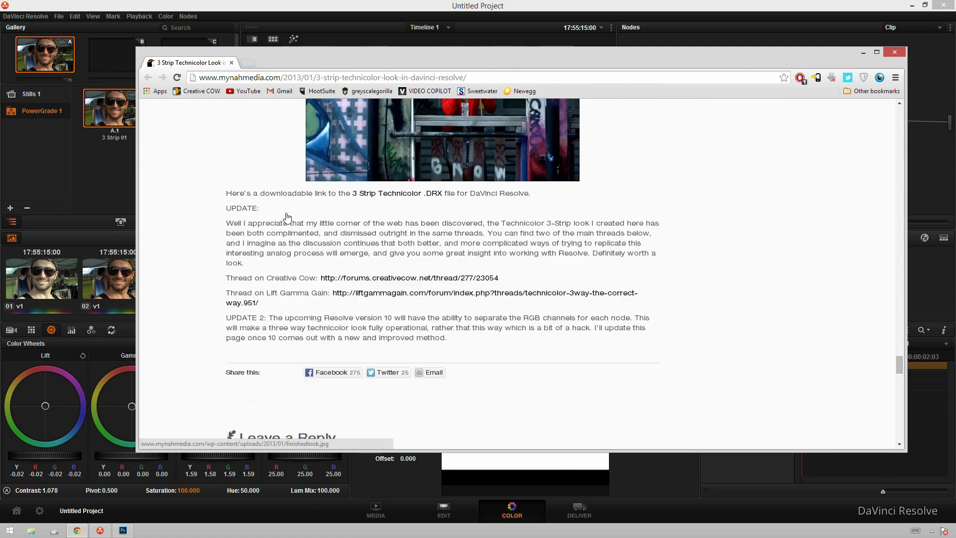
scroll("down", 3)
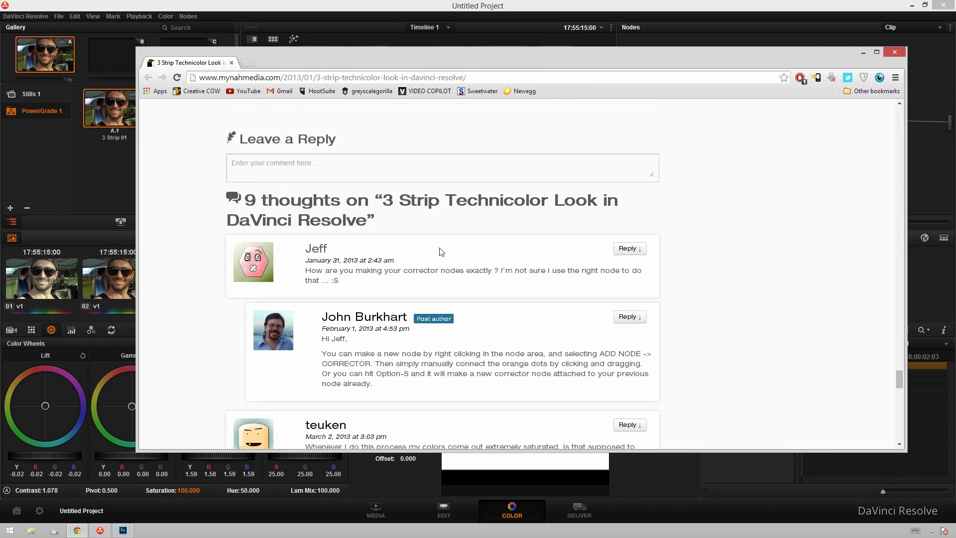
scroll("up", 3)
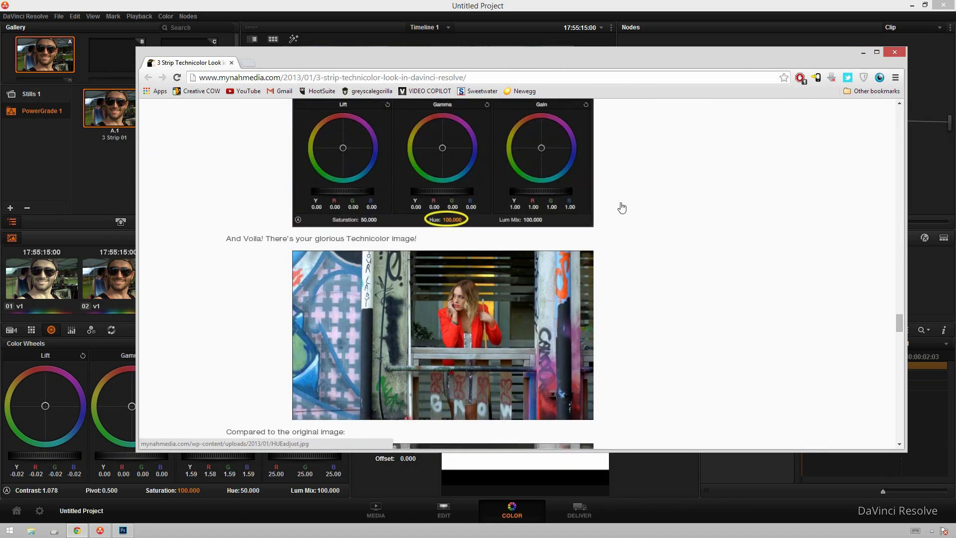
scroll("down", 3)
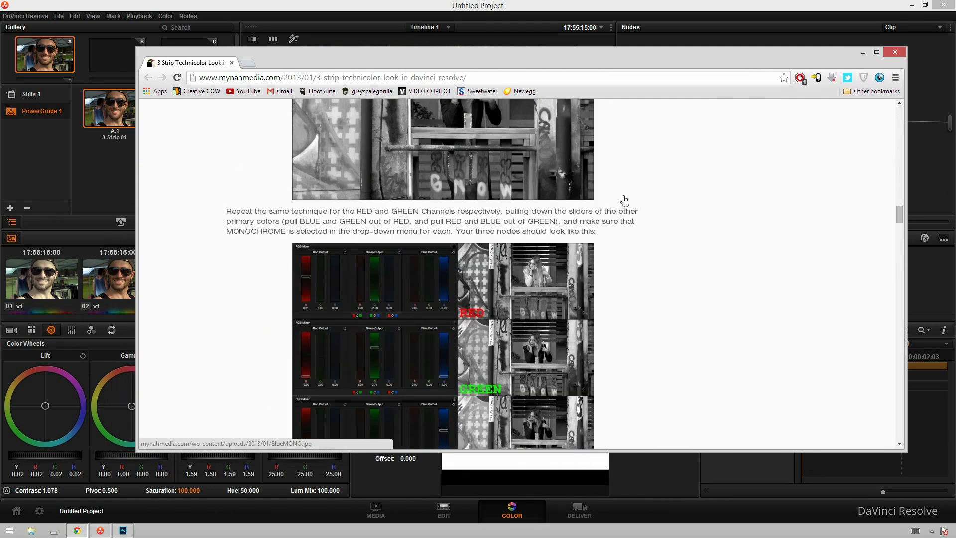
scroll("up", 3)
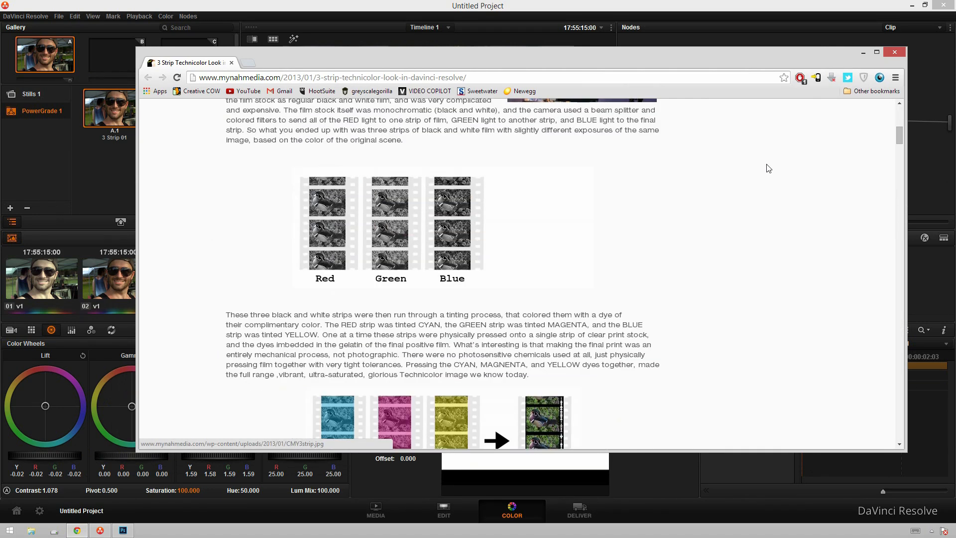
Step: Return to Resolve and select node 02 among the three serial correctors
left_click(895, 52)
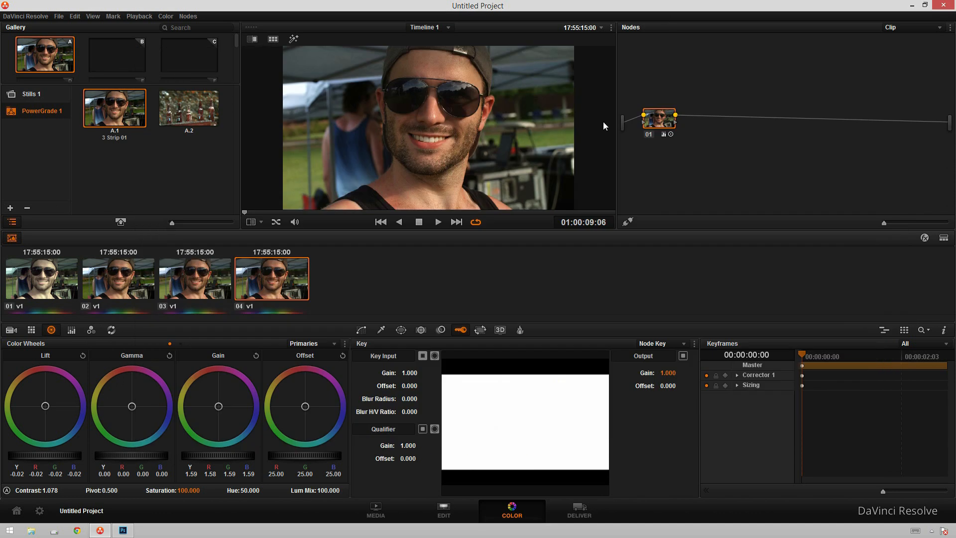
mouse_move(662, 138)
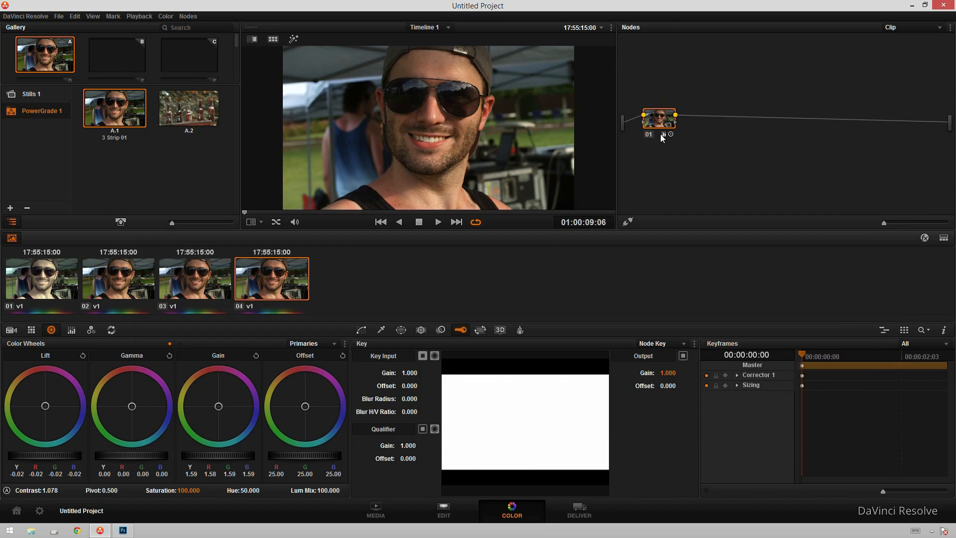
mouse_move(707, 114)
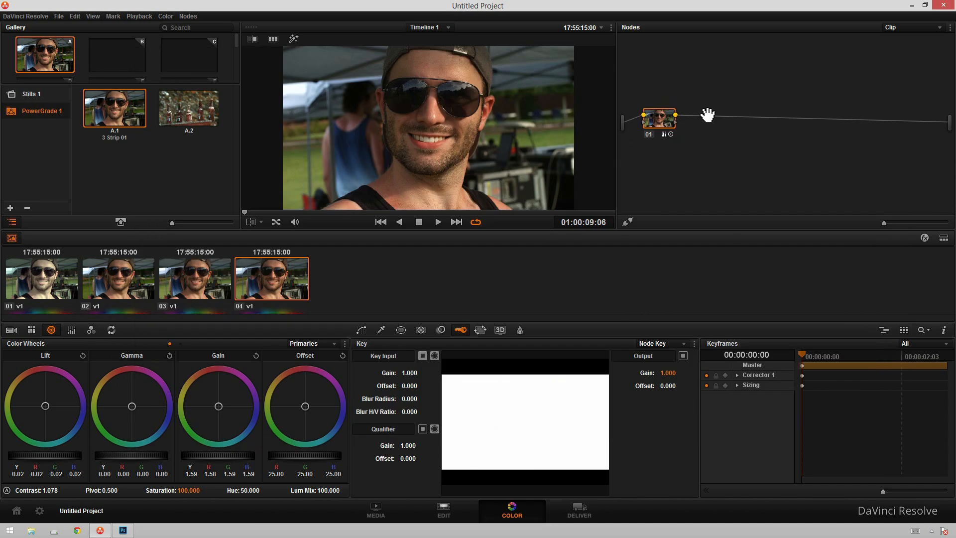
mouse_move(687, 126)
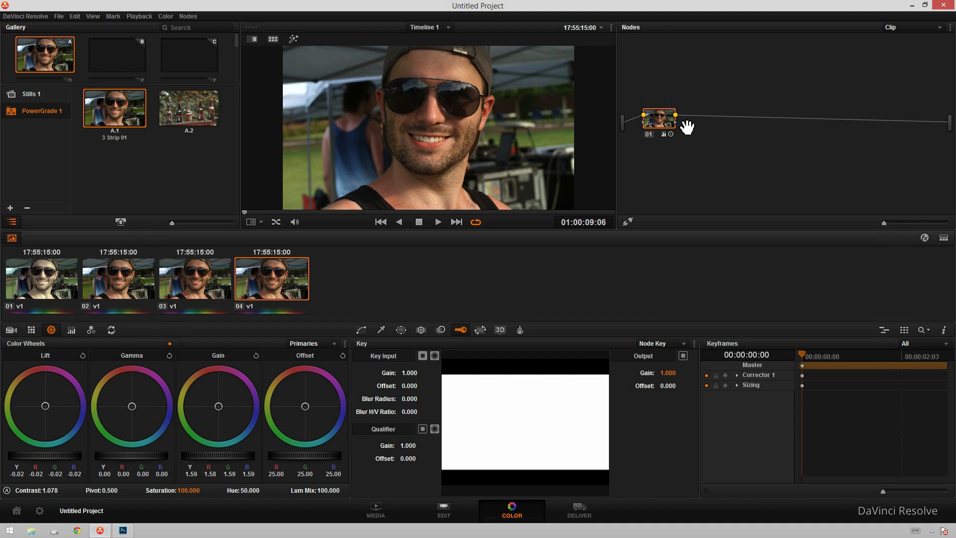
mouse_move(660, 171)
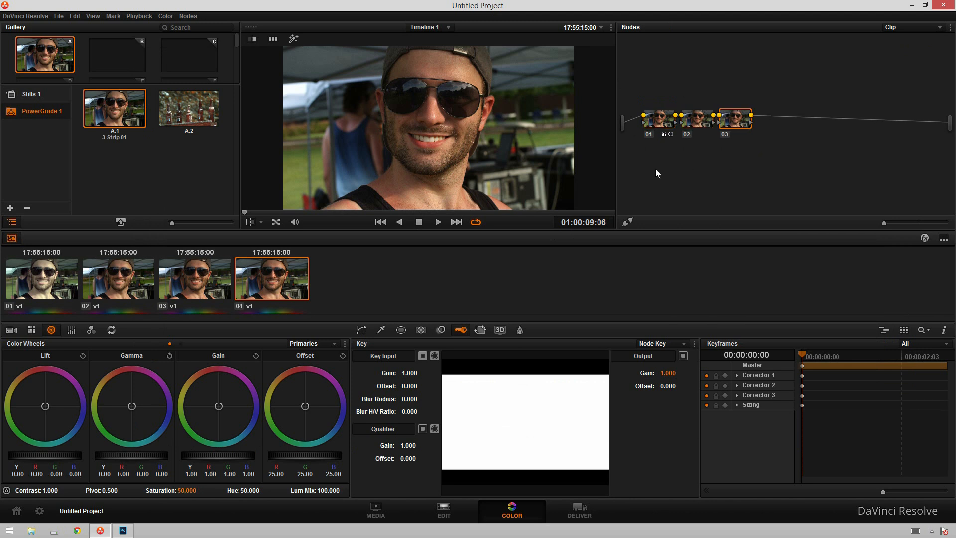
left_click(696, 114)
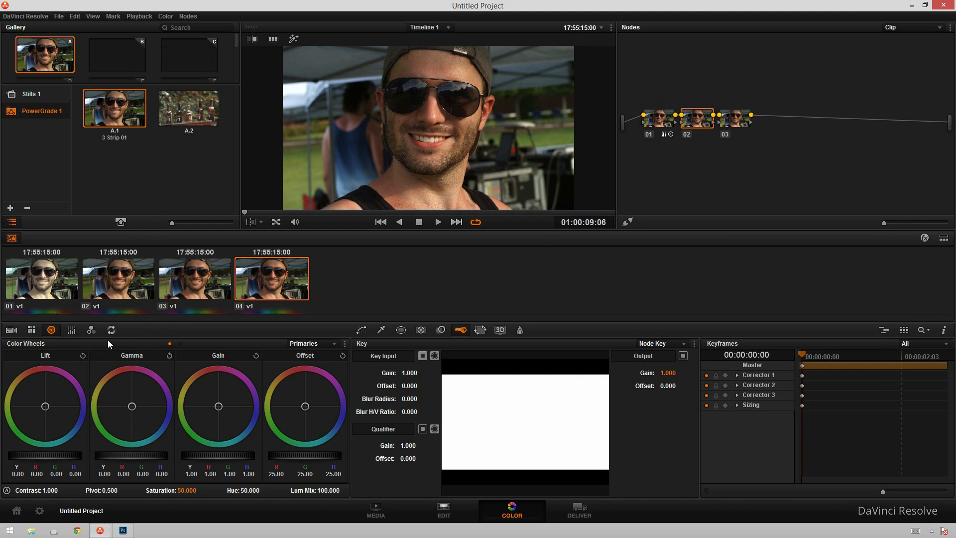
Step: Set node 02's RGB Mixer to Monochrome with Green and Blue at -2.00
left_click(91, 330)
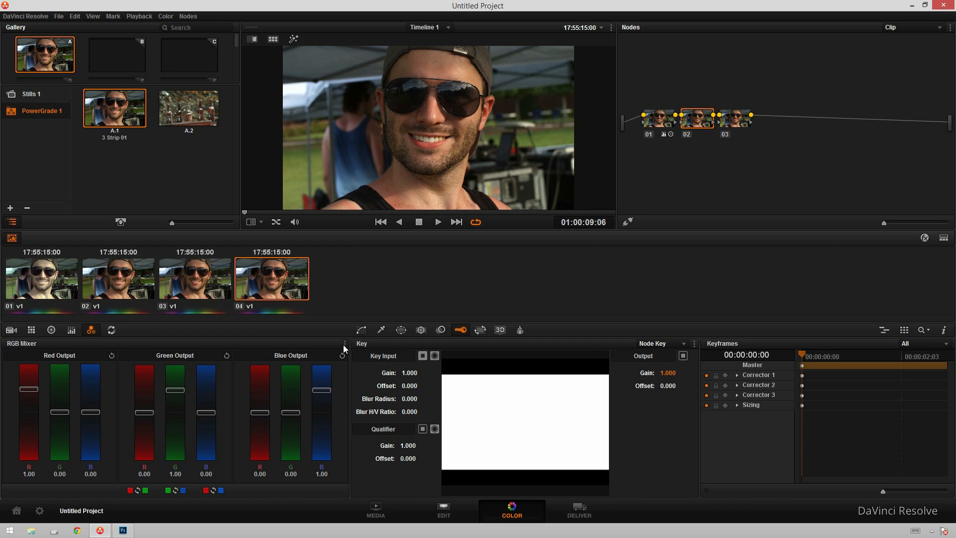
left_click(344, 345)
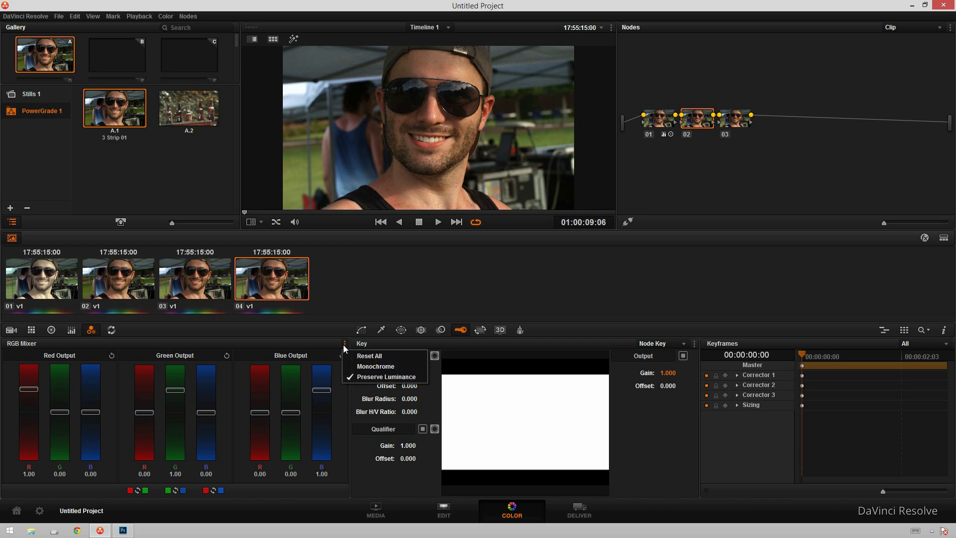
mouse_move(376, 366)
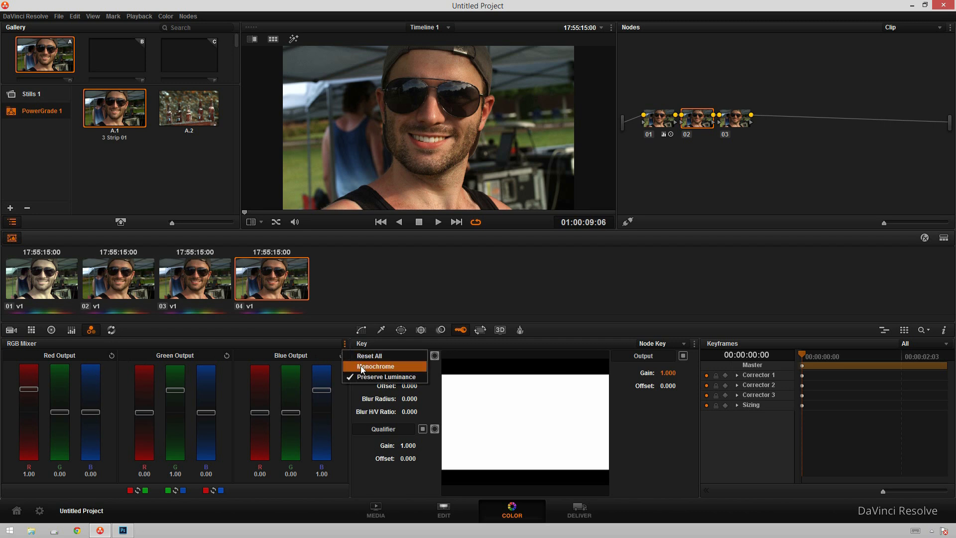
left_click(376, 367)
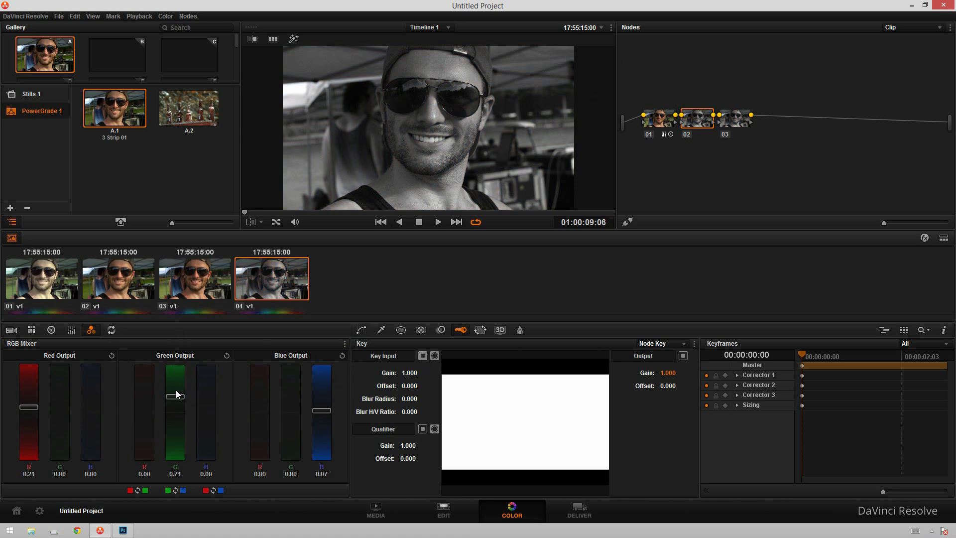
left_click_drag(321, 395, 322, 415)
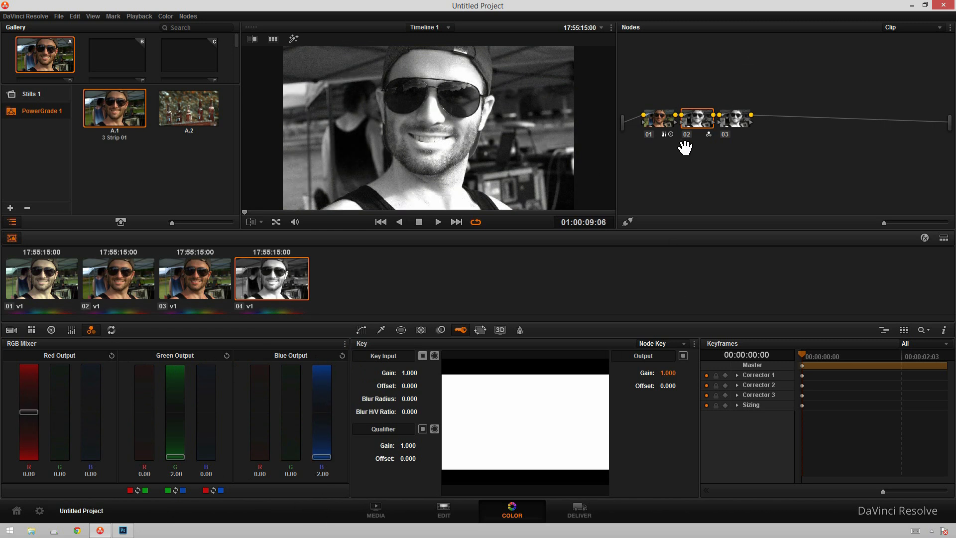
mouse_move(500, 89)
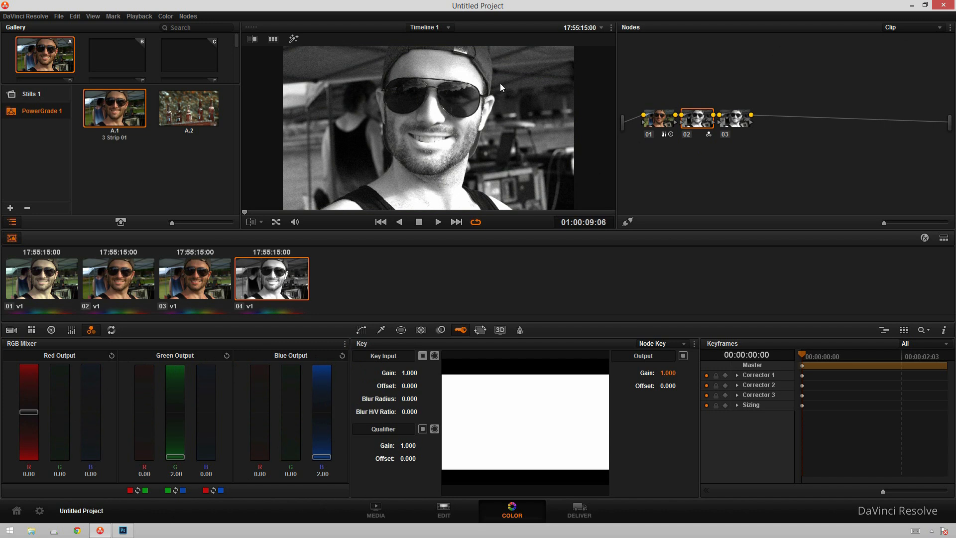
left_click(438, 221)
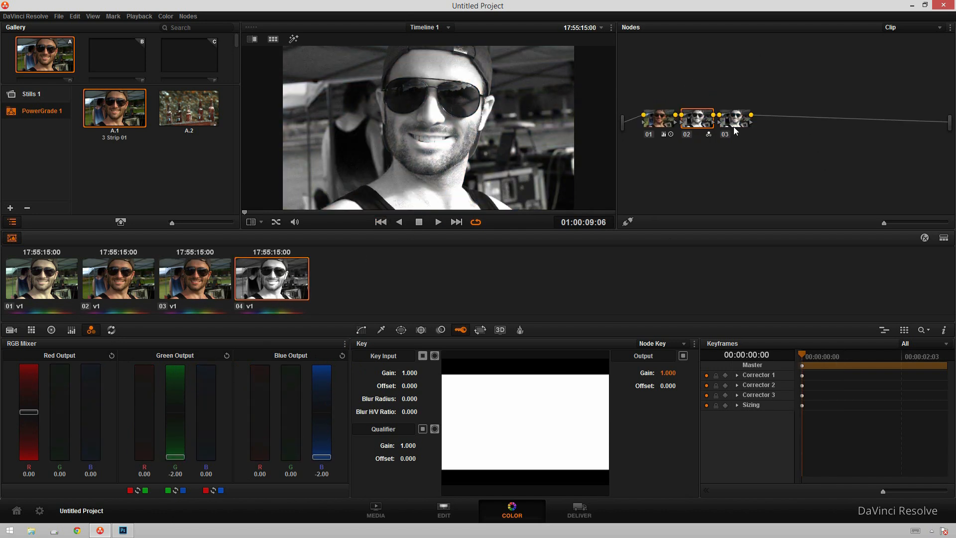
Step: Select node 03 to give it the red-subtracting cyan RGB mix
left_click(735, 118)
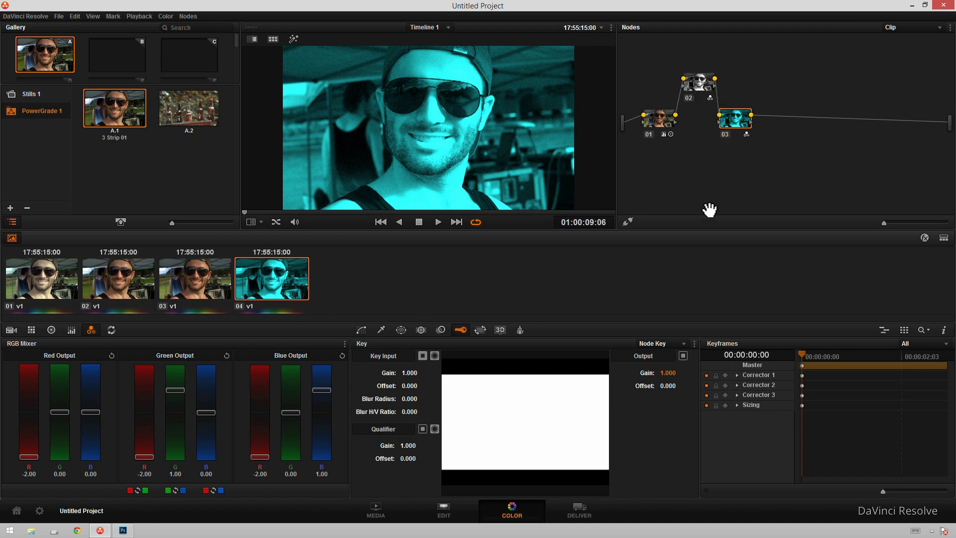
mouse_move(745, 130)
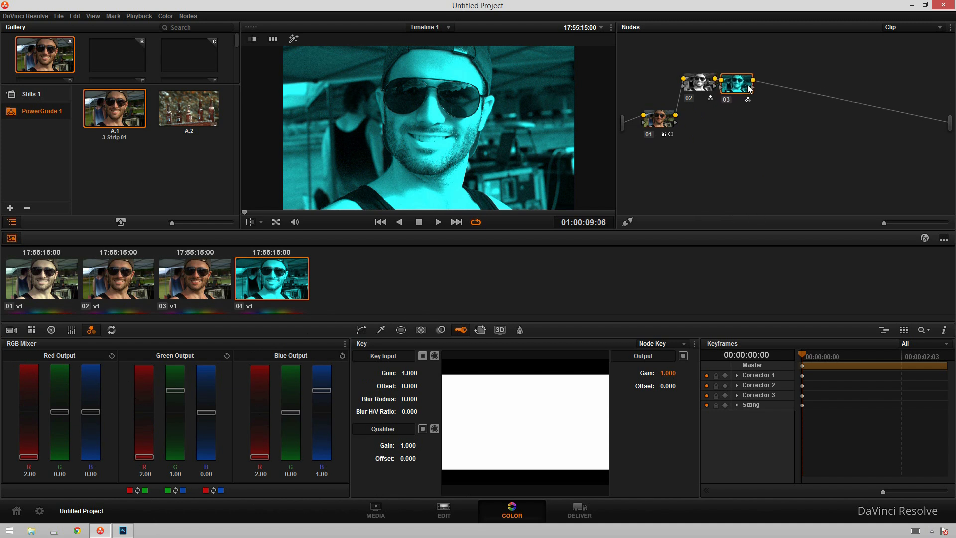
Step: Add a Parallel node from the Node Editor's Add Node context menu
right_click(738, 85)
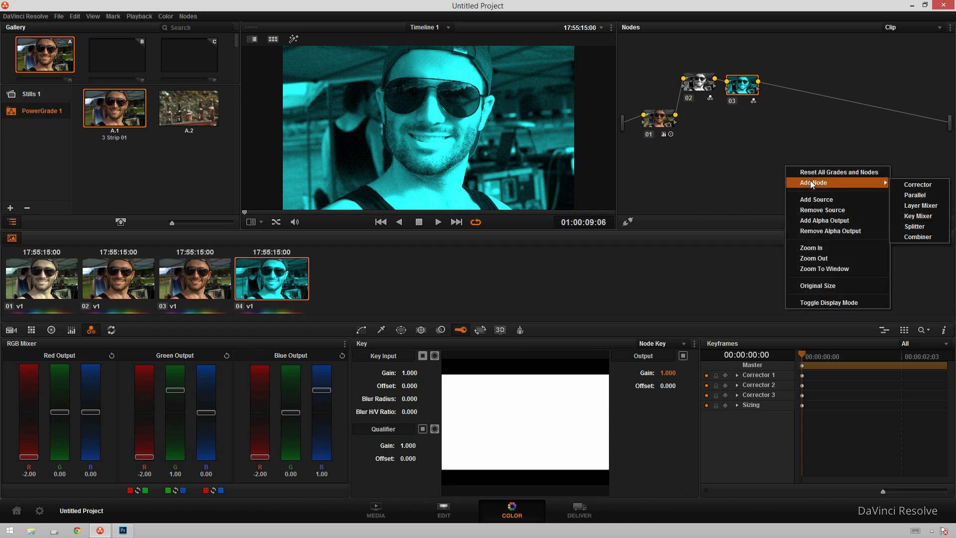
left_click(916, 195)
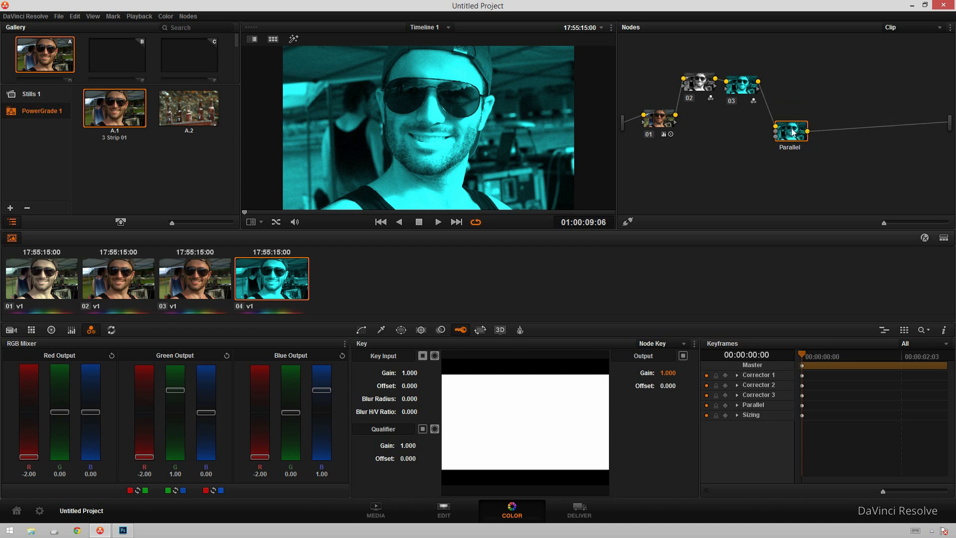
mouse_move(783, 106)
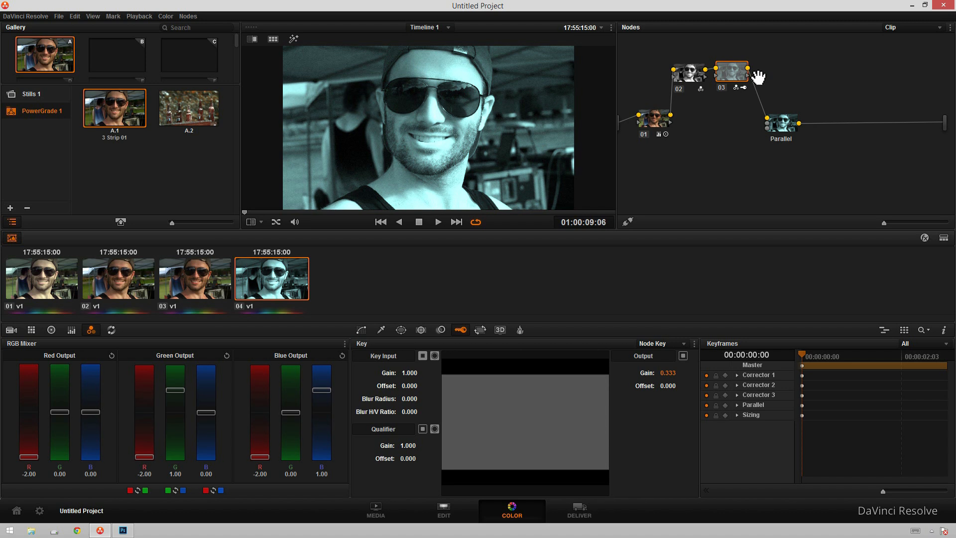
mouse_move(775, 133)
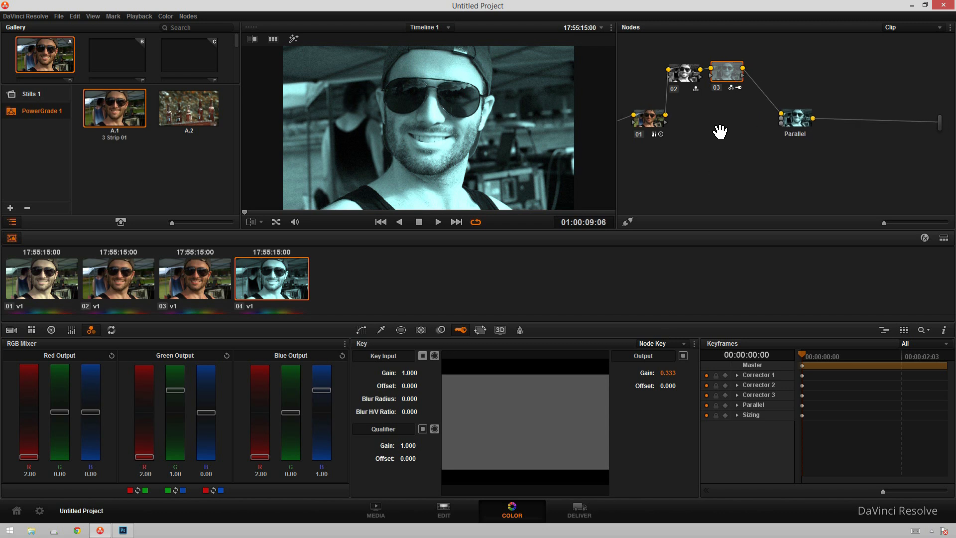
Step: Add a corrector node from the Node Editor context menu for the 05–06 branch
right_click(720, 132)
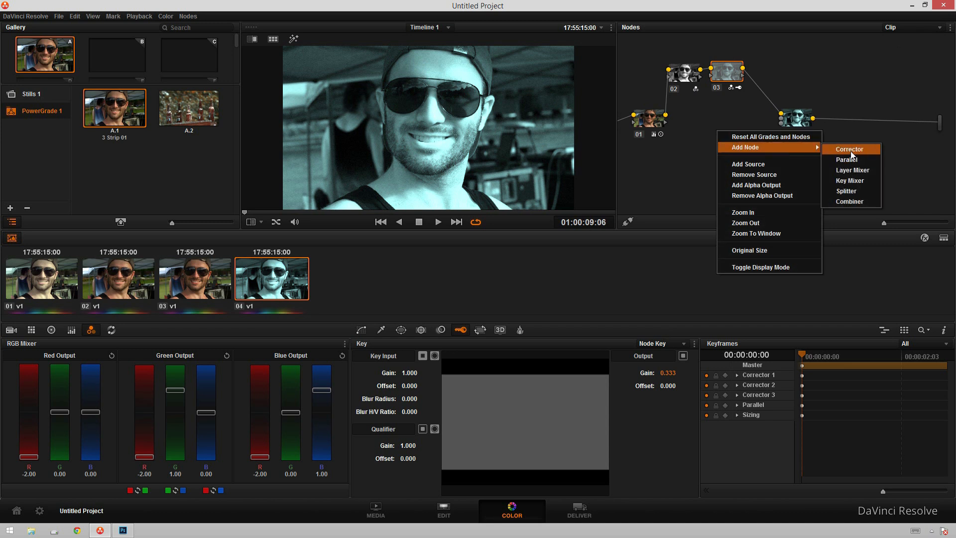
left_click(850, 149)
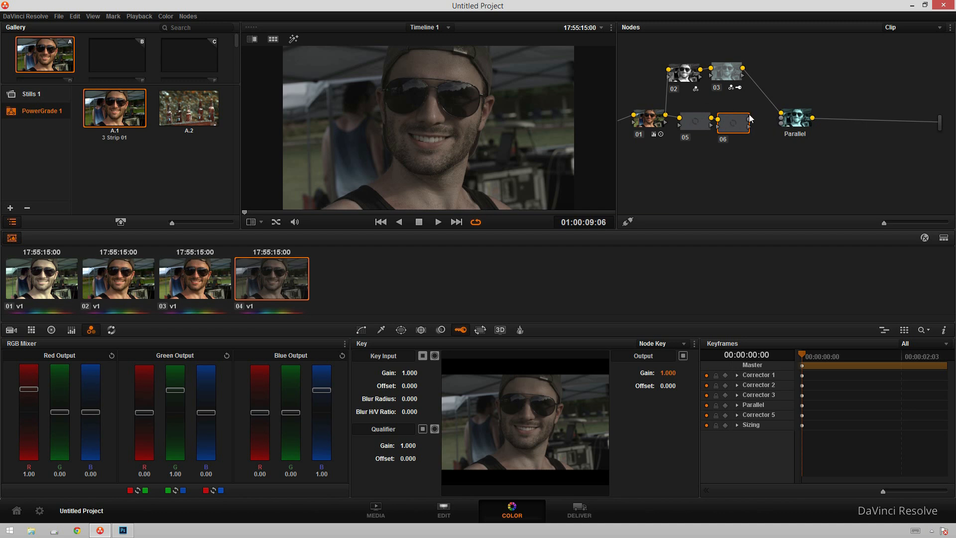
mouse_move(750, 124)
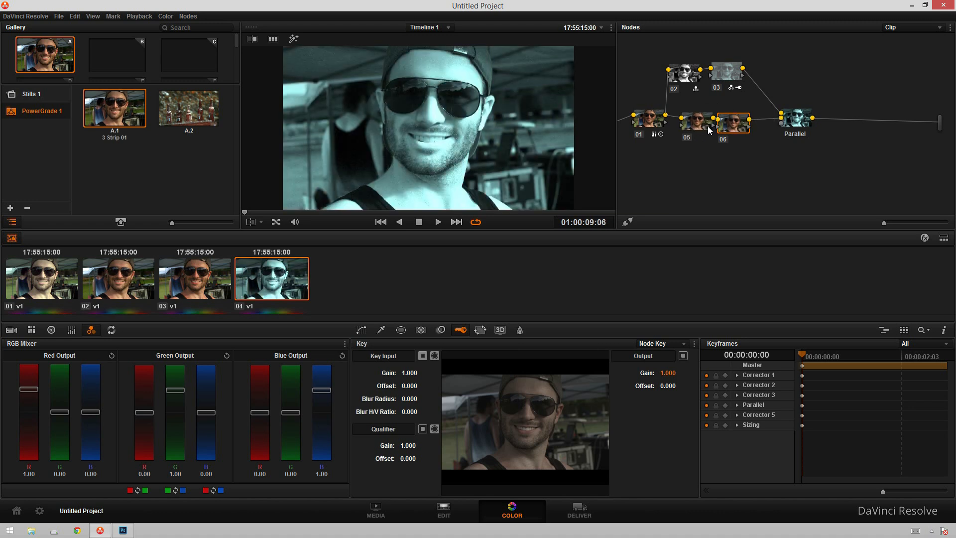
Step: Give node 06 green at -2.00 in each output and Key Output Gain 0.333
left_click(690, 120)
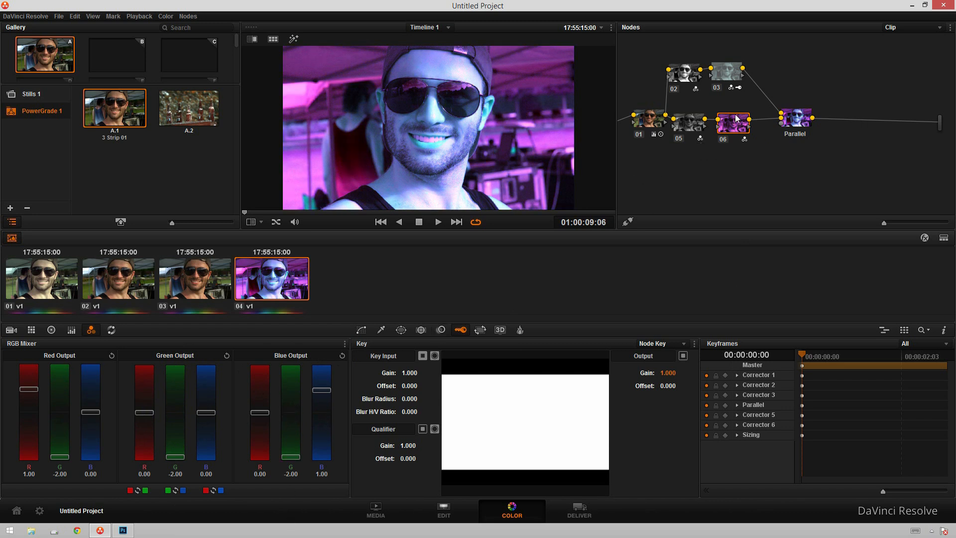
mouse_move(851, 119)
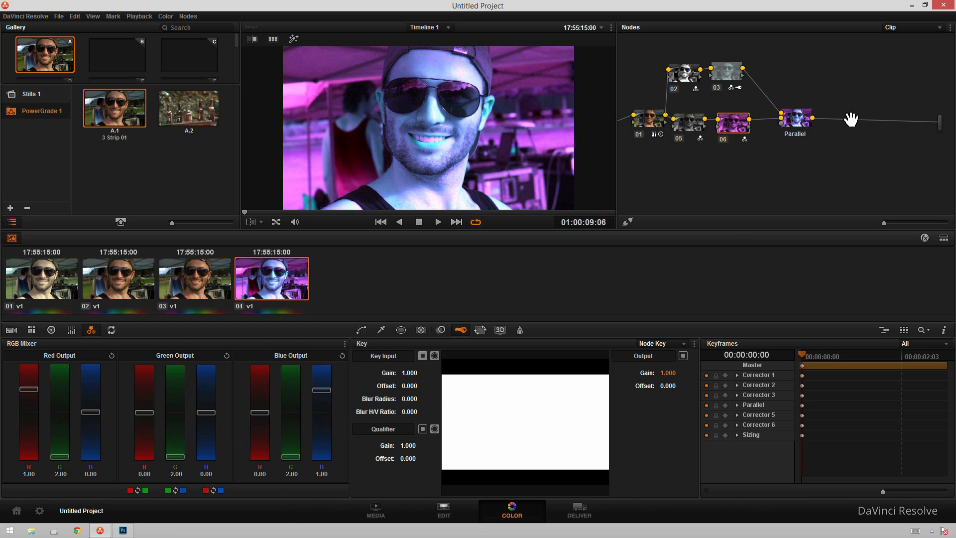
mouse_move(827, 134)
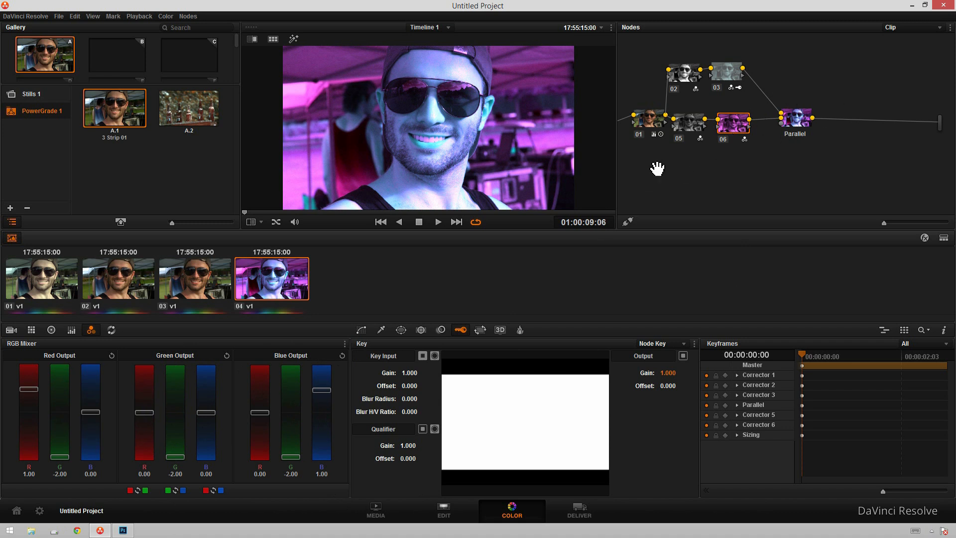
left_click(666, 372)
type("0.333")
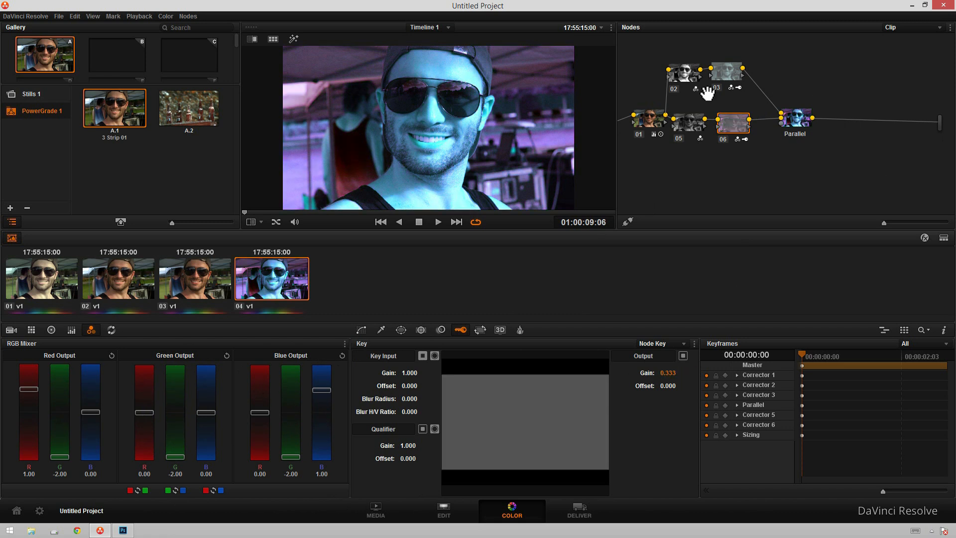
Step: Add corrector nodes 07 and 08 as a third branch into the Parallel node, selecting node 08
right_click(717, 94)
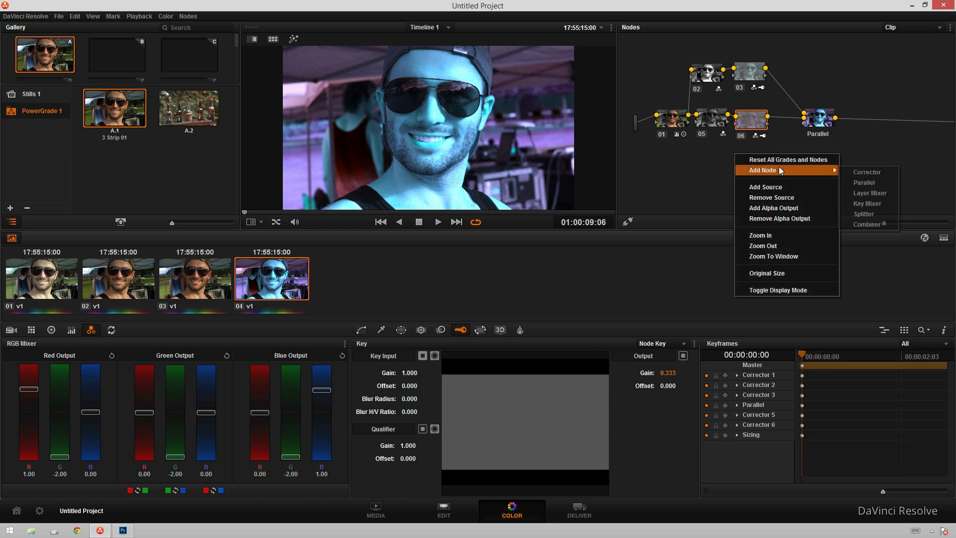
left_click(867, 172)
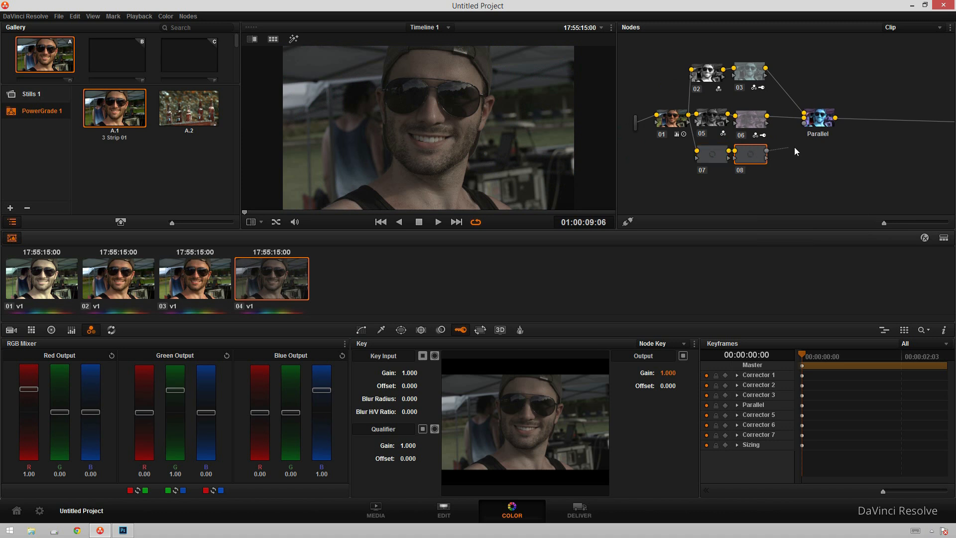
mouse_move(772, 160)
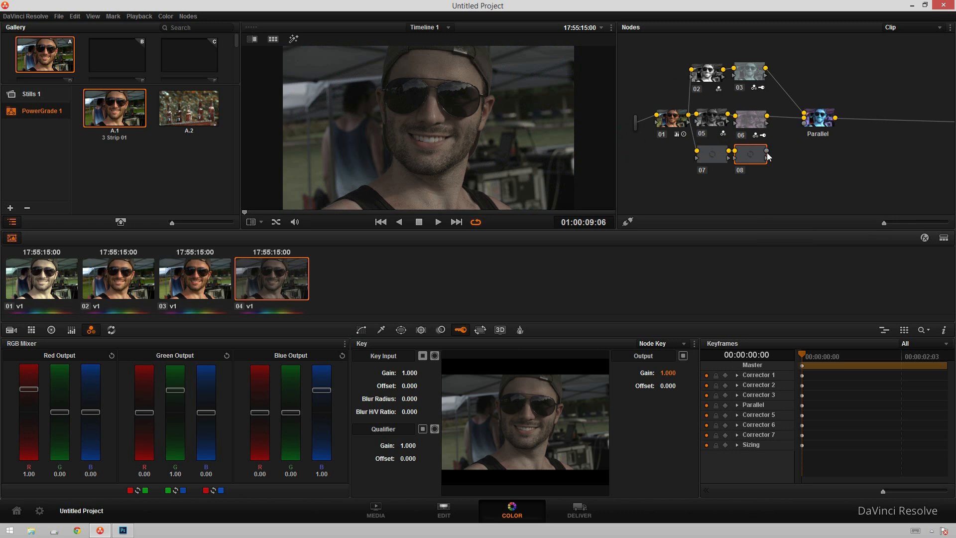
mouse_move(789, 138)
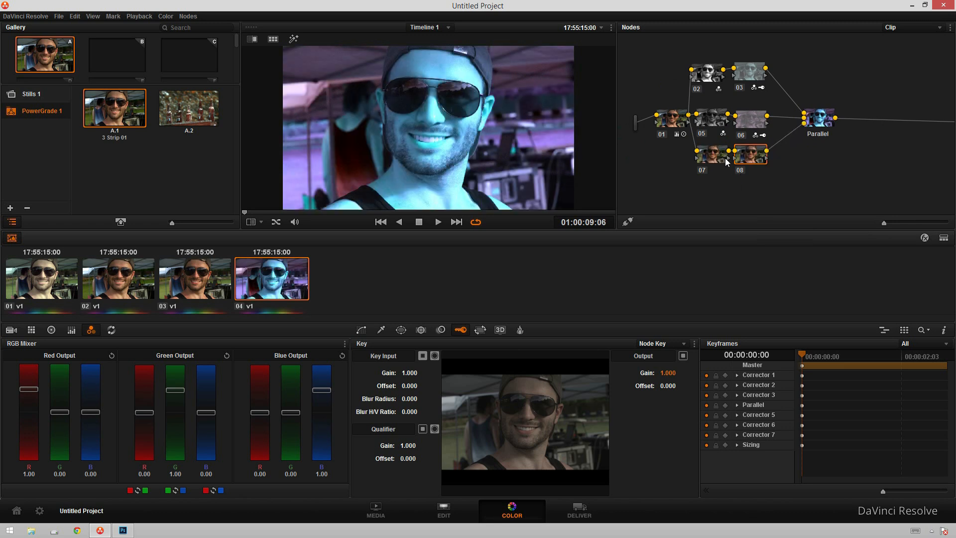
left_click(711, 151)
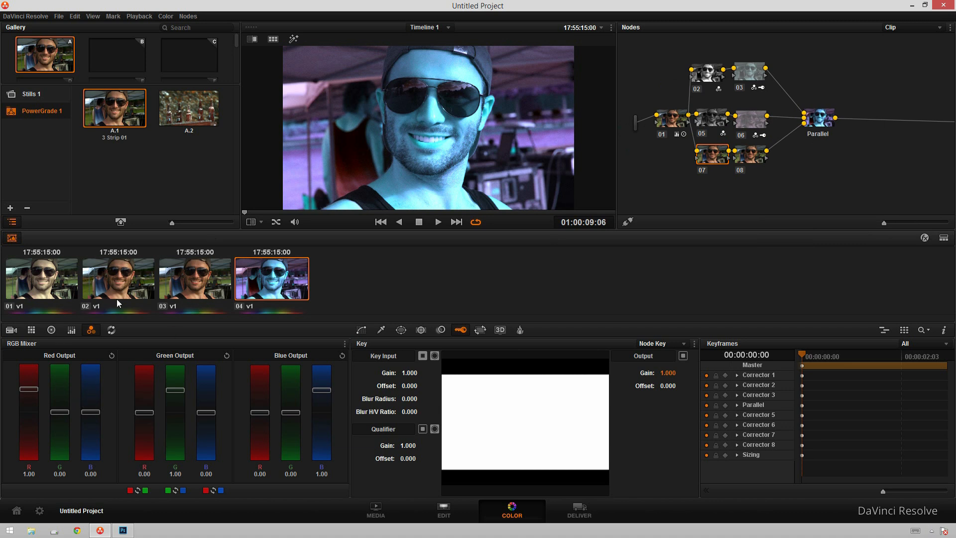
Step: Set node 08's RGB Mixer blue sliders to -2.00 and Key Output Gain to 0.333
left_click(361, 343)
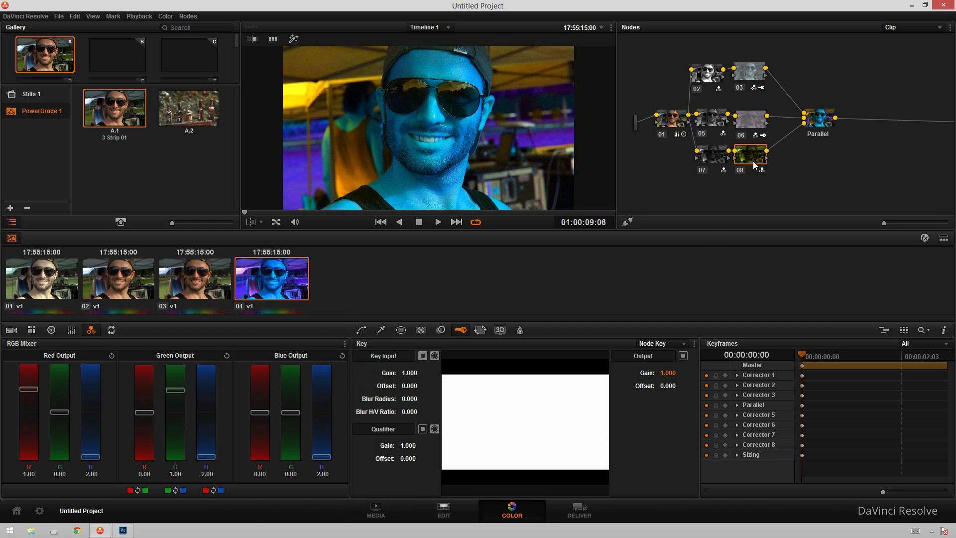
left_click(666, 372)
type("0.333")
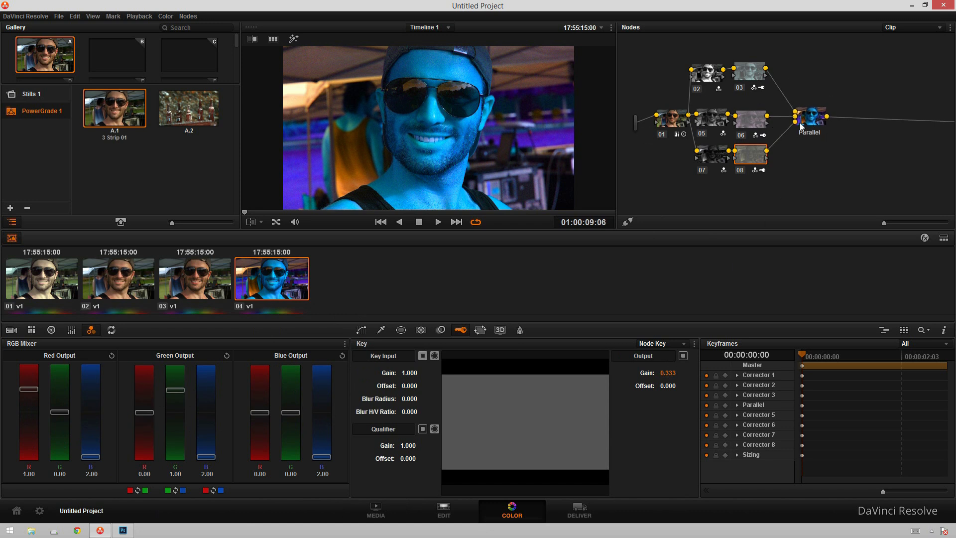
Step: Add serial node 09 after the Parallel merge and set Saturation to 23.400
left_click(848, 116)
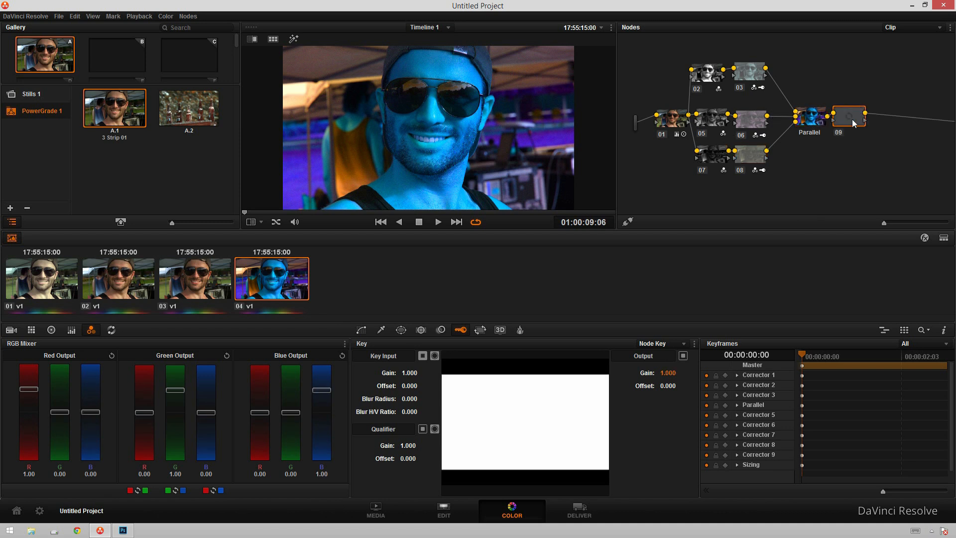
left_click(847, 116)
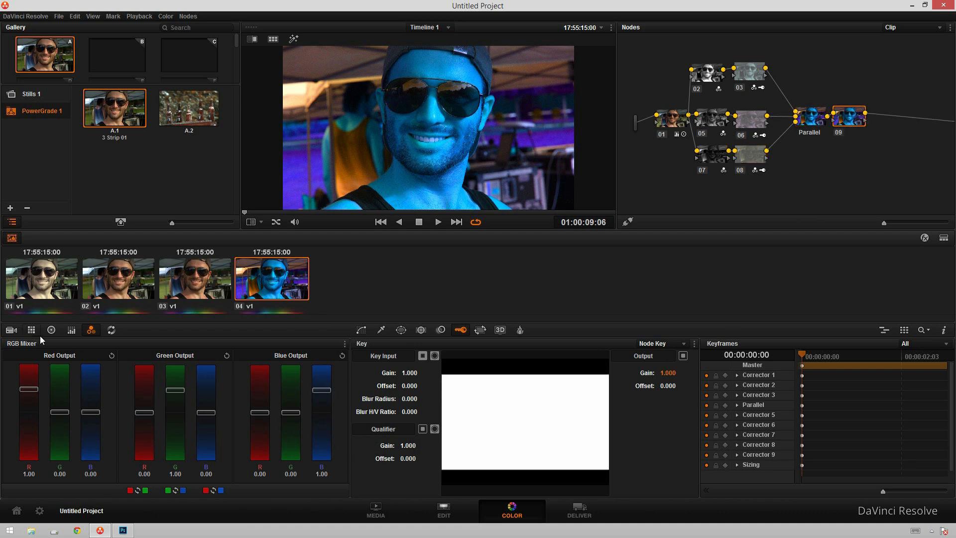
left_click(51, 329)
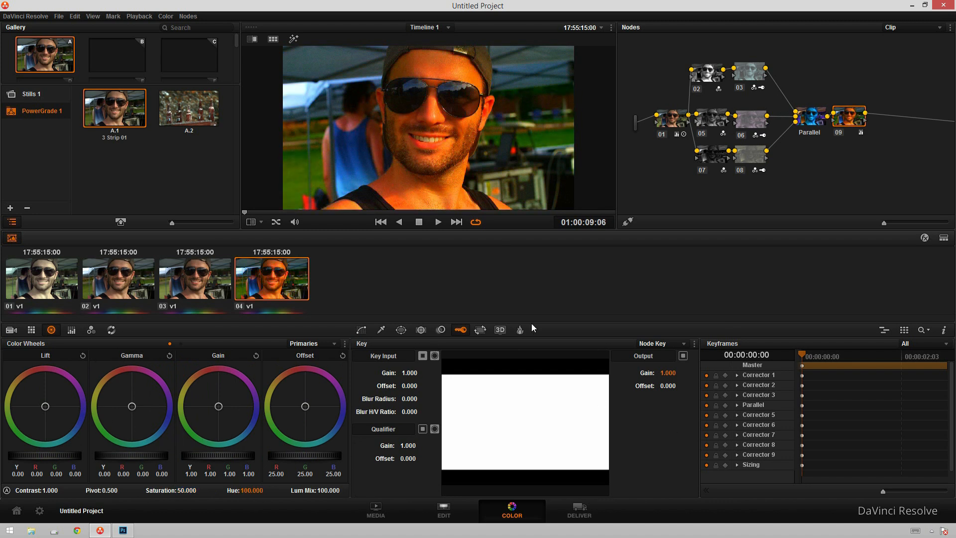
mouse_move(627, 123)
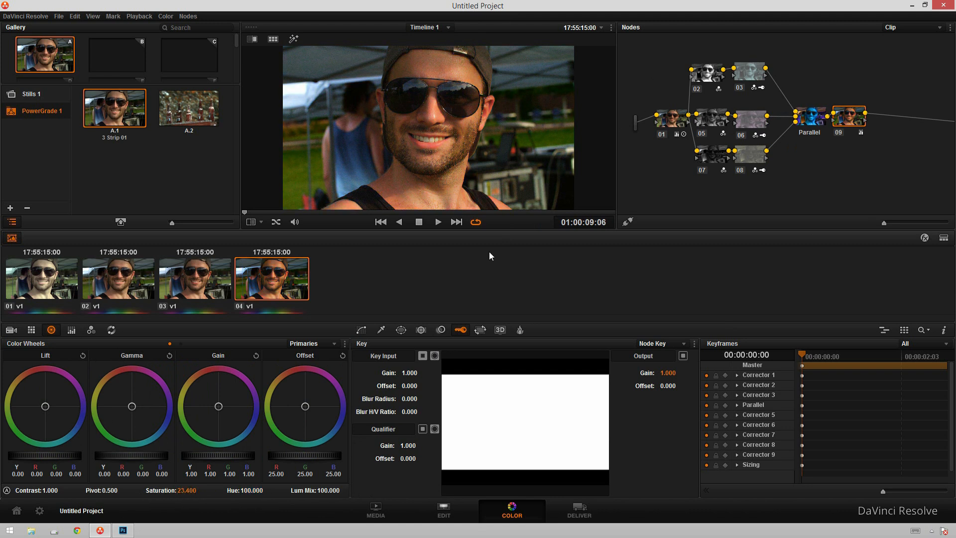
mouse_move(443, 286)
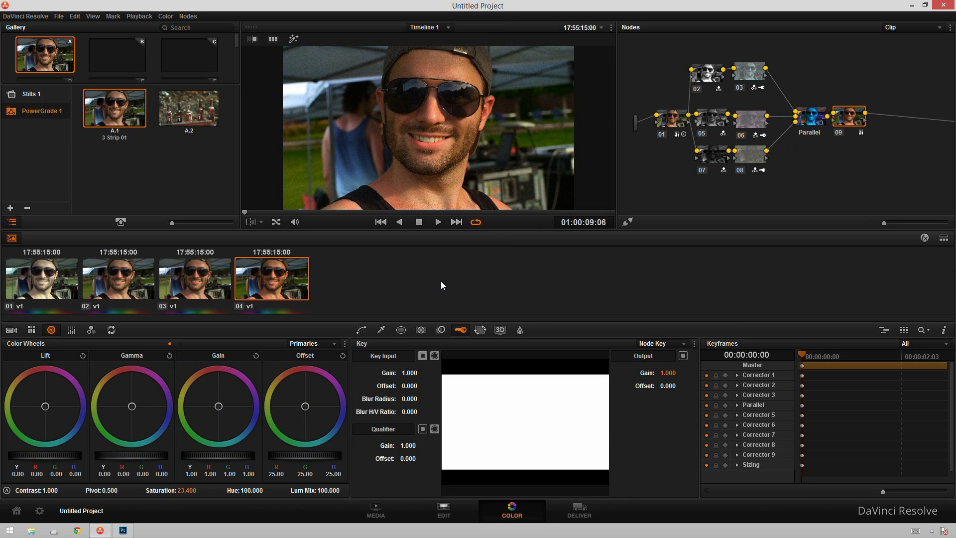
mouse_move(433, 228)
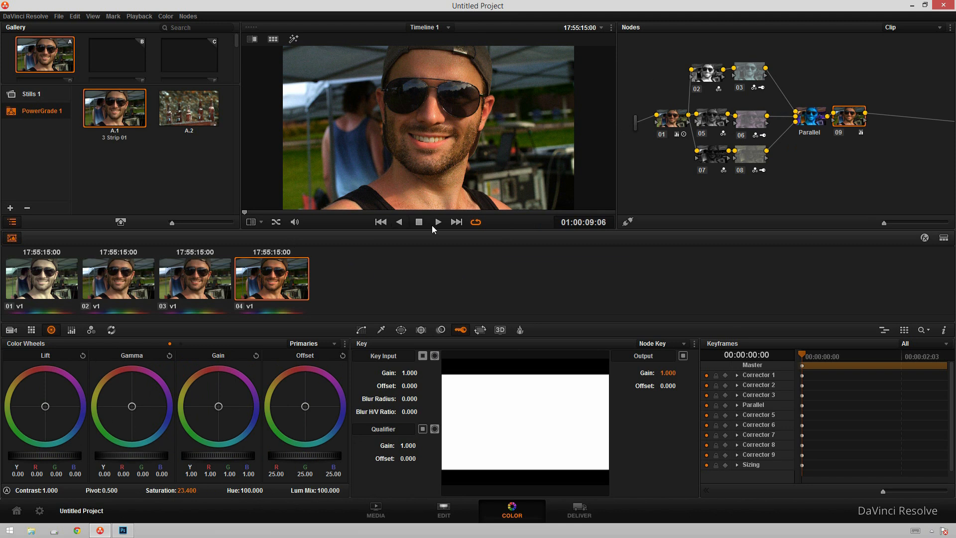
Step: Compare against clip 03, then lower node 09's saturation on clip 04 to 19.200
left_click(195, 279)
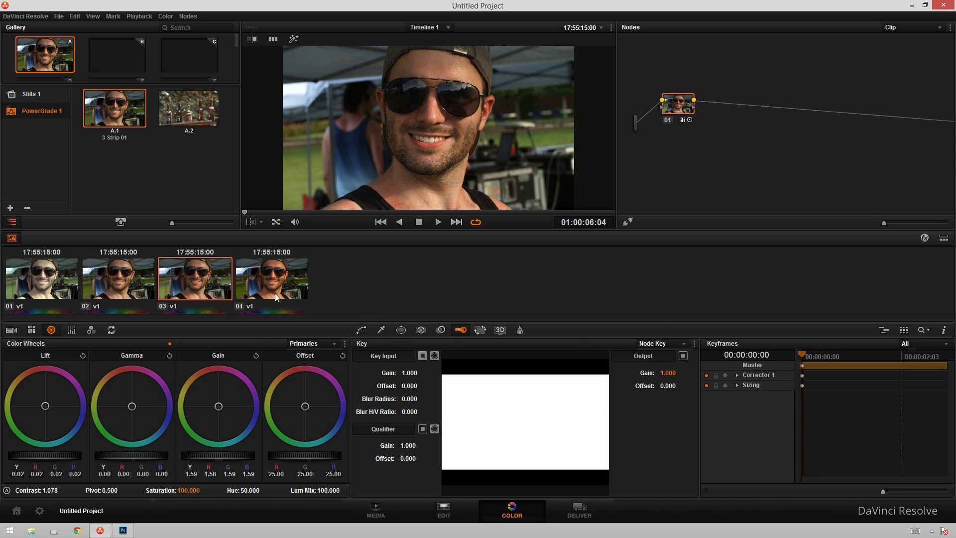
left_click(271, 278)
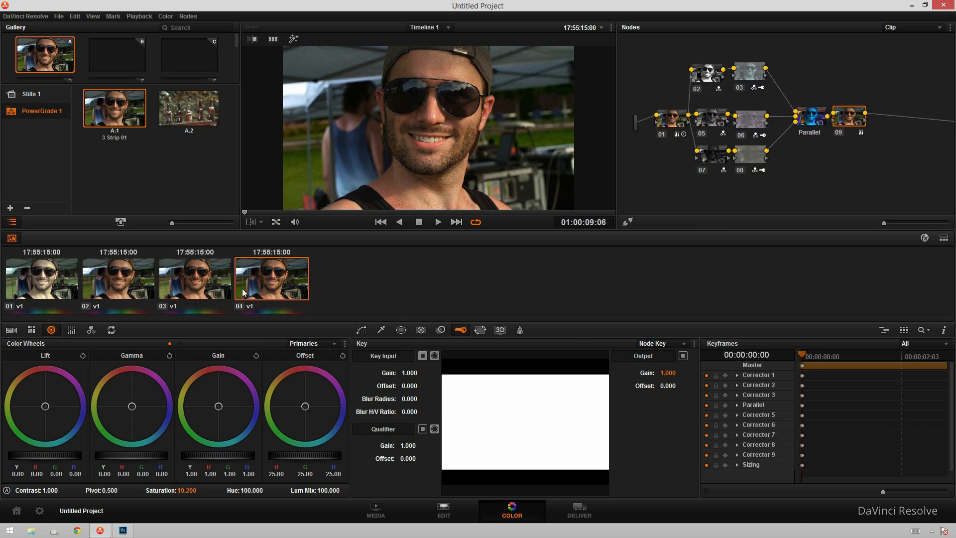
mouse_move(223, 279)
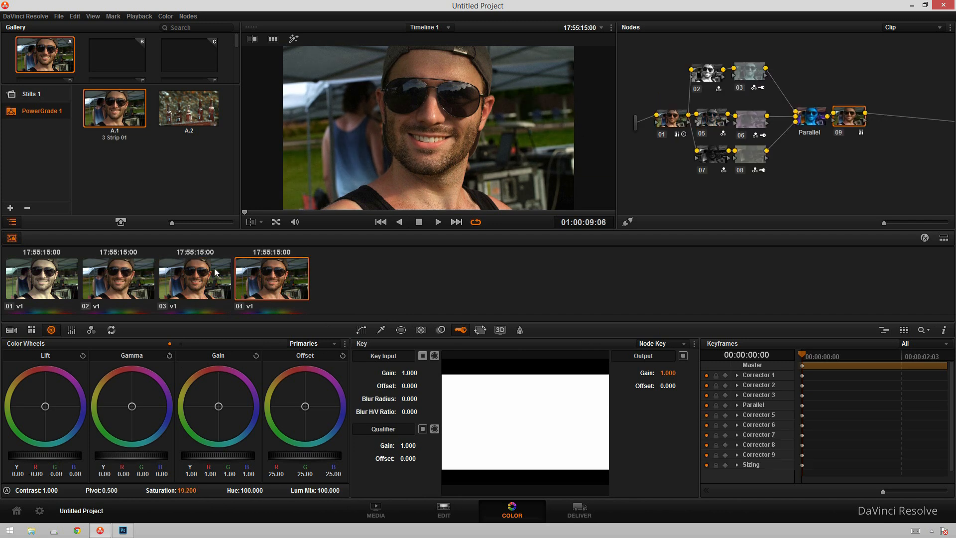
mouse_move(596, 125)
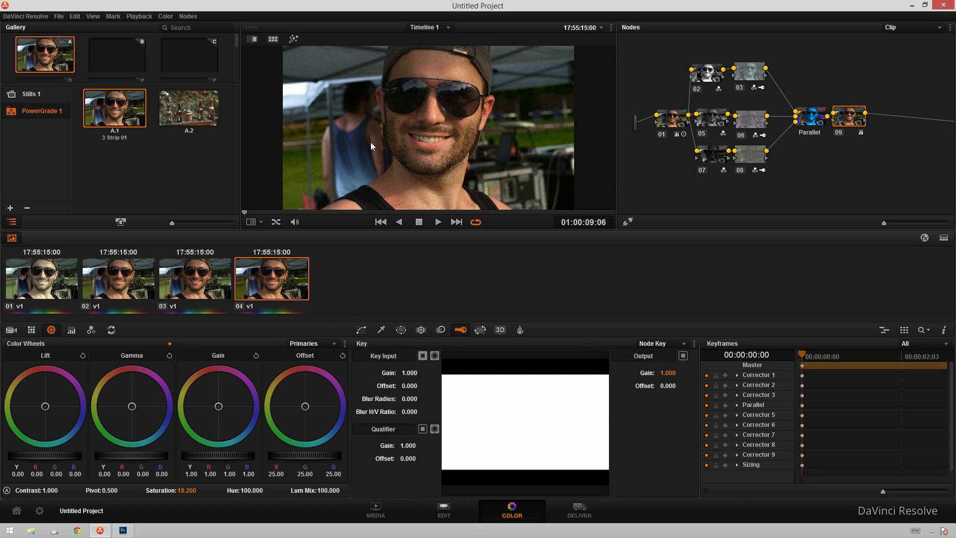
mouse_move(367, 173)
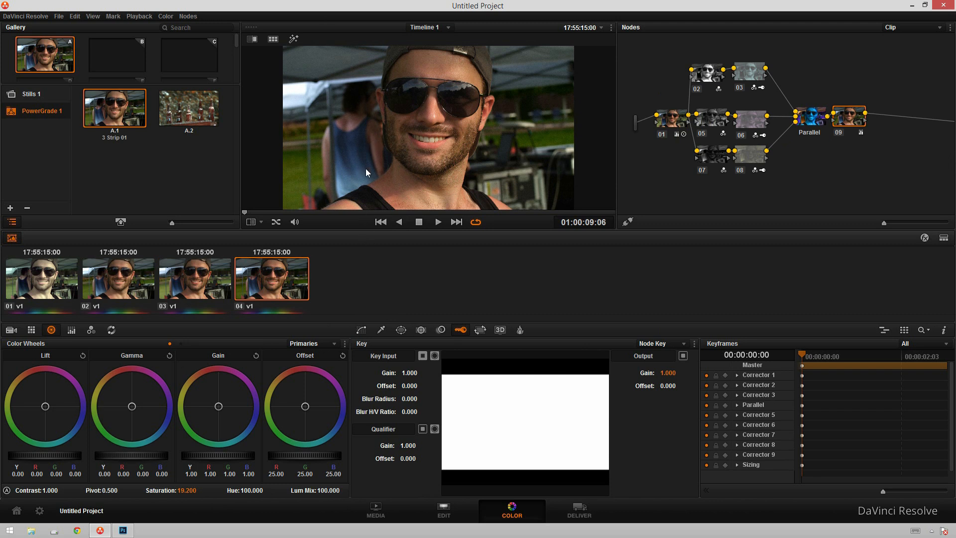
mouse_move(551, 192)
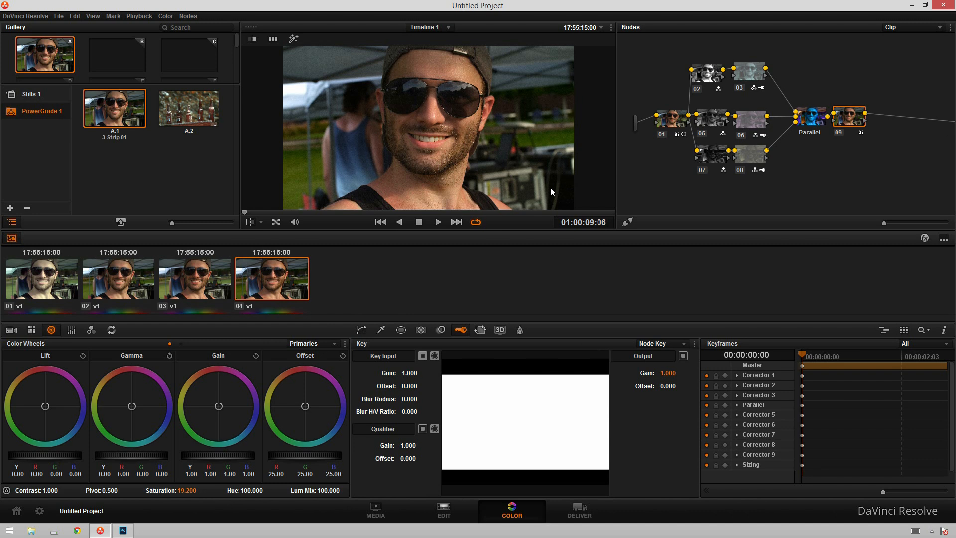
mouse_move(247, 145)
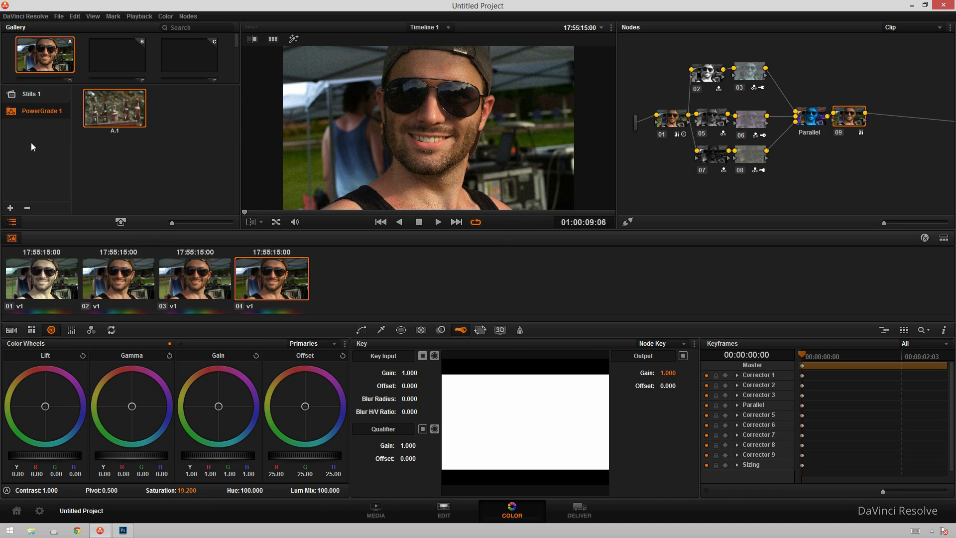
mouse_move(847, 120)
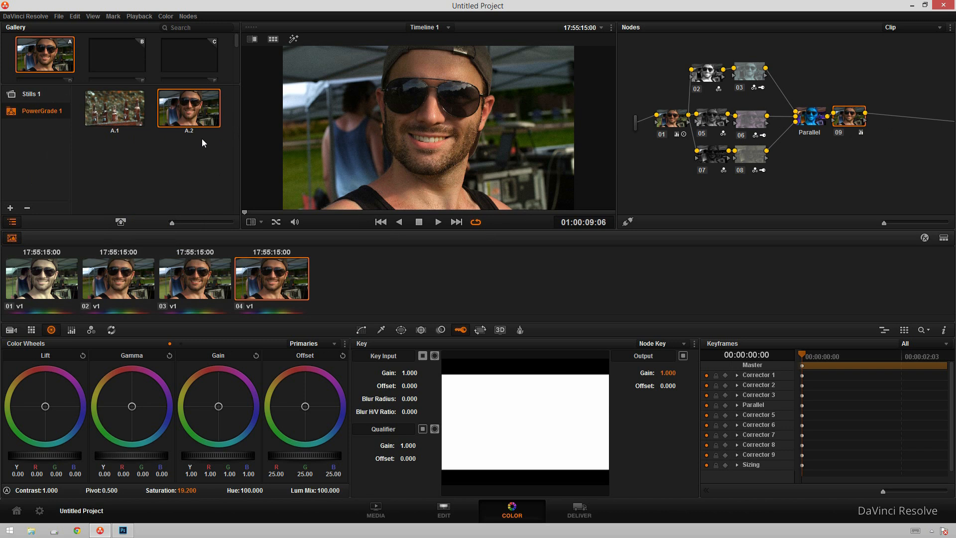
Step: Rename the grabbed PowerGrade 1 still's label to '3 Strip'
right_click(188, 108)
type("3 Strip")
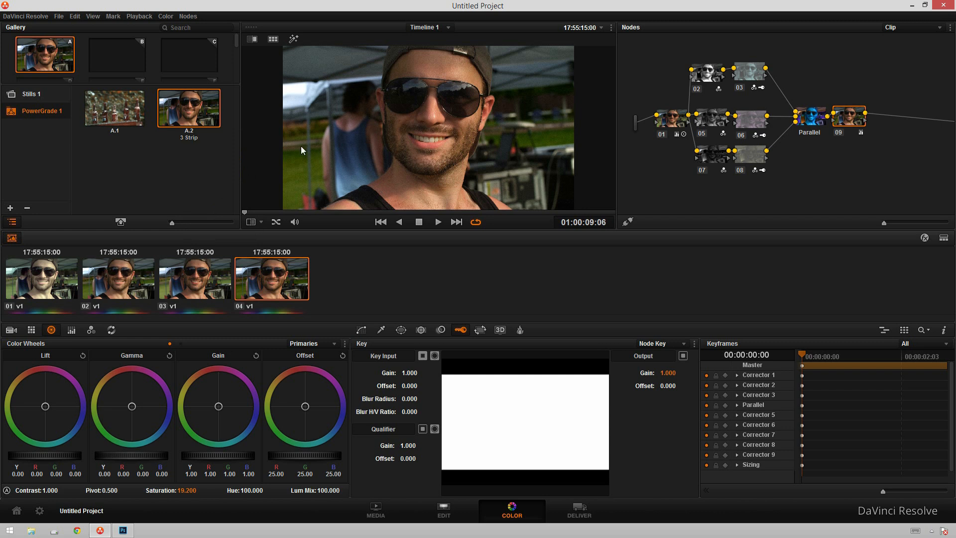
mouse_move(579, 152)
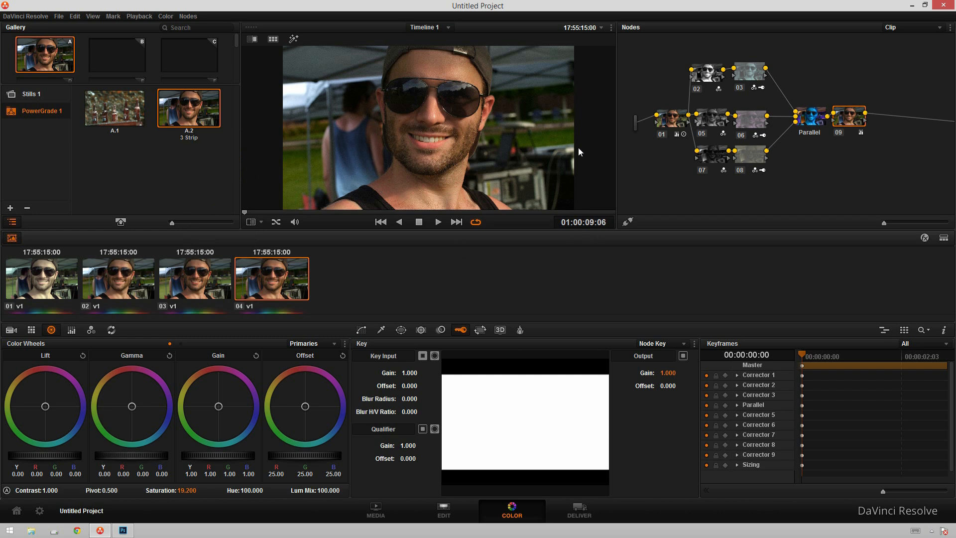
mouse_move(773, 274)
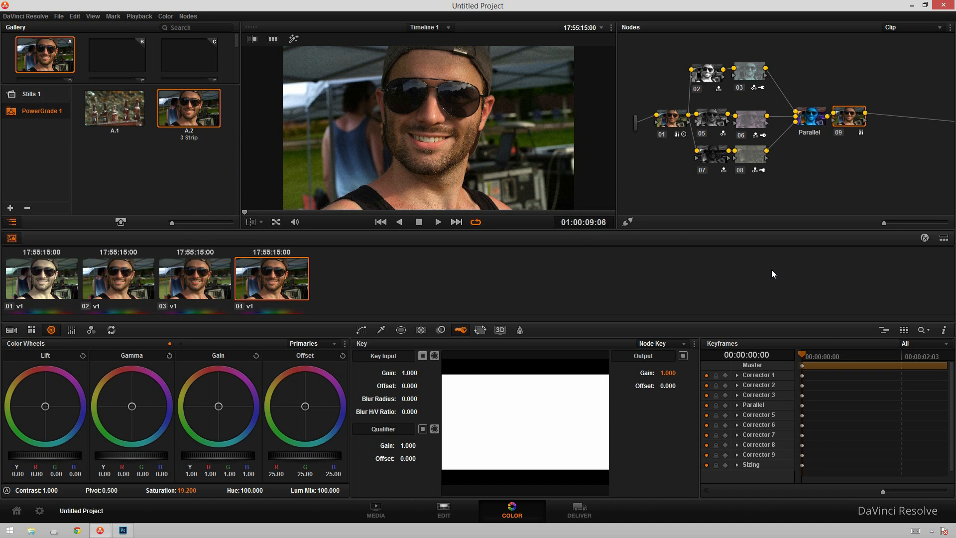
mouse_move(291, 369)
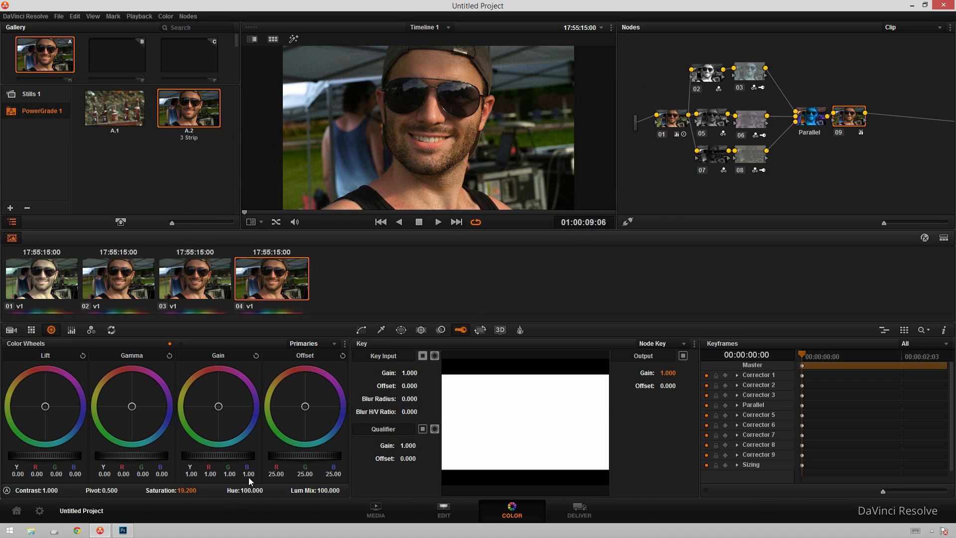
mouse_move(463, 312)
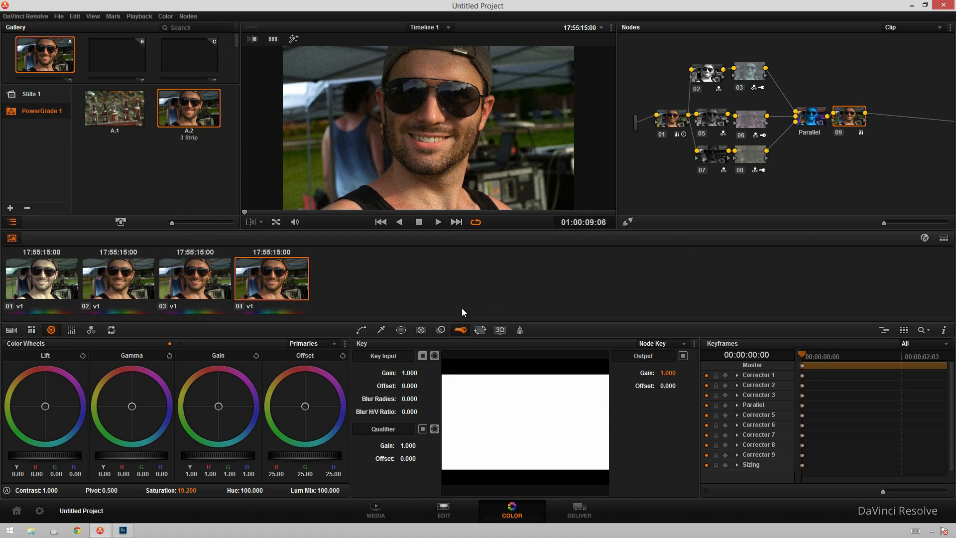
mouse_move(579, 229)
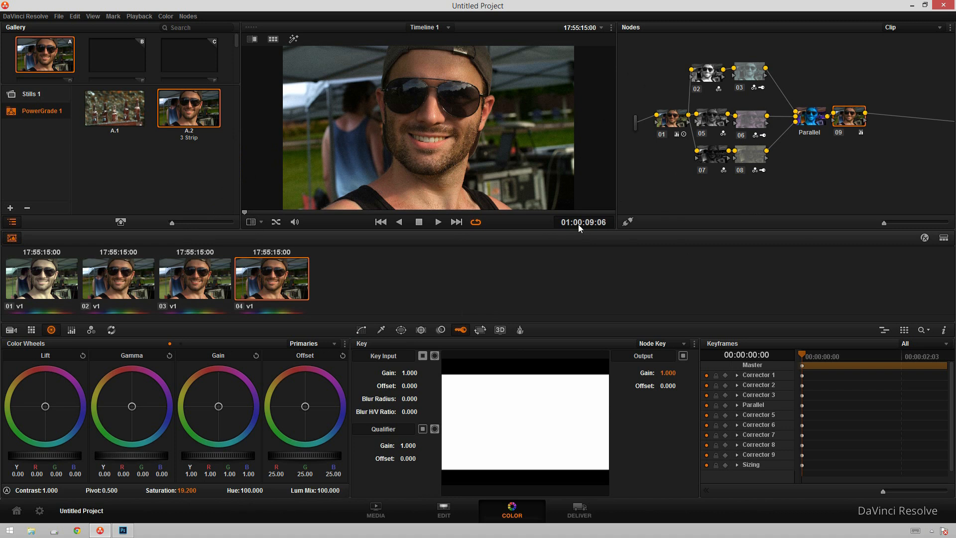